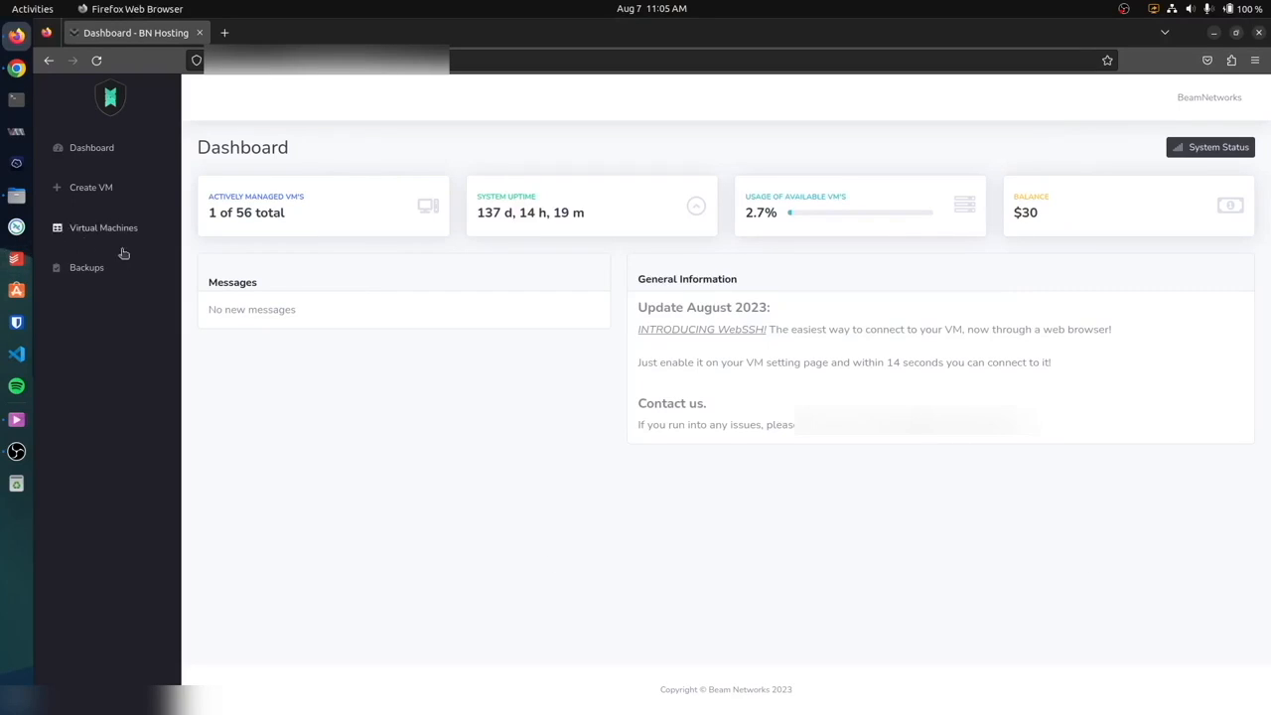
pyautogui.moveTo(782, 419)
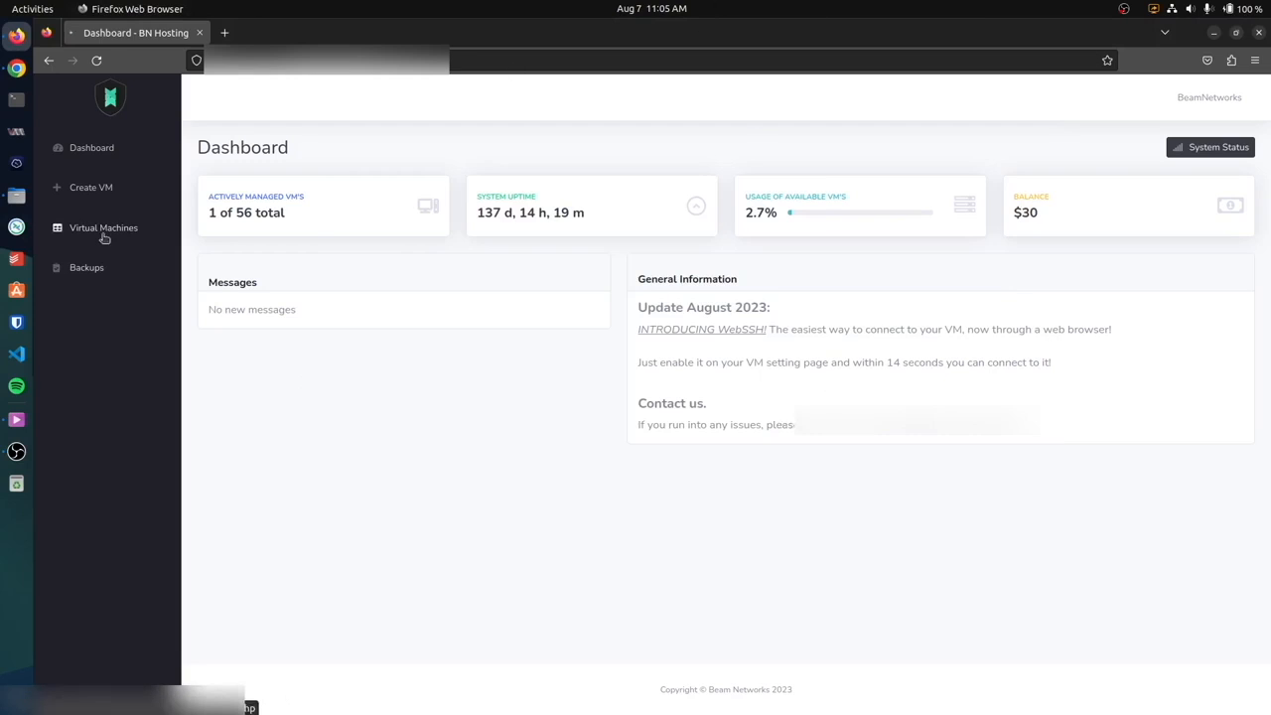
# Enable WebSSH on the cftunneldemo VM from the Virtual Machines list and save
pyautogui.click(104, 226)
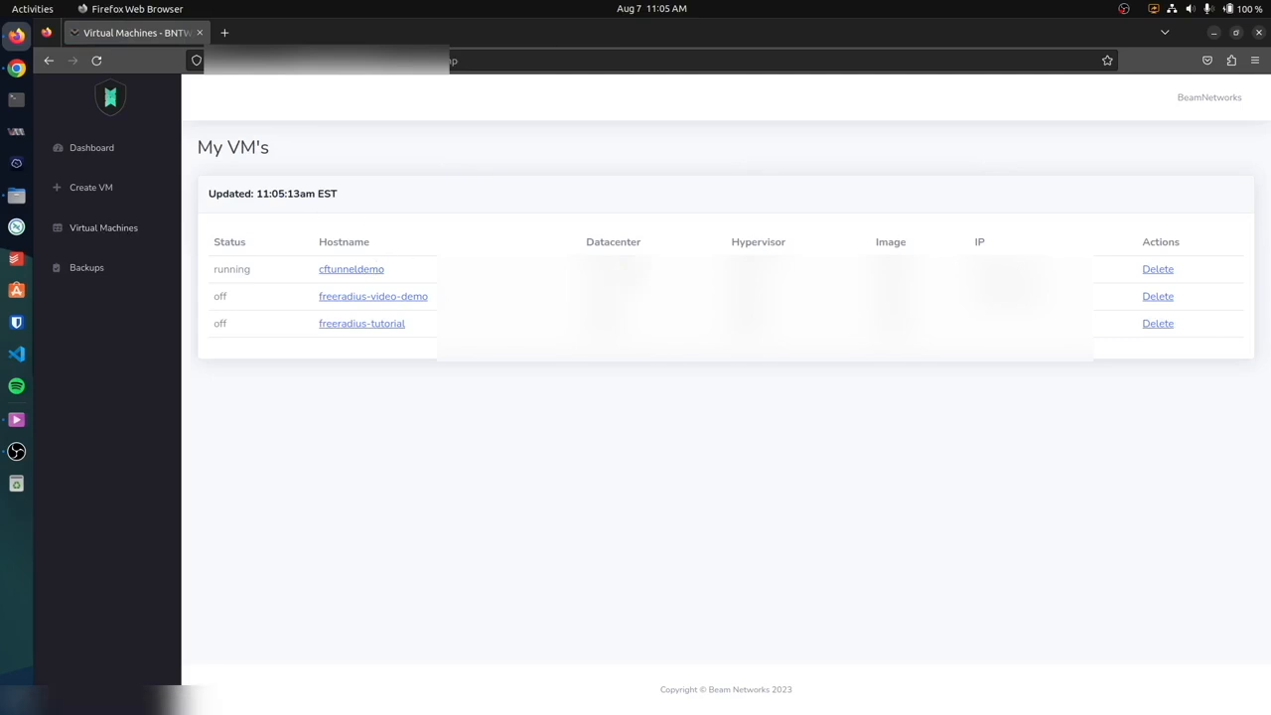
pyautogui.click(349, 270)
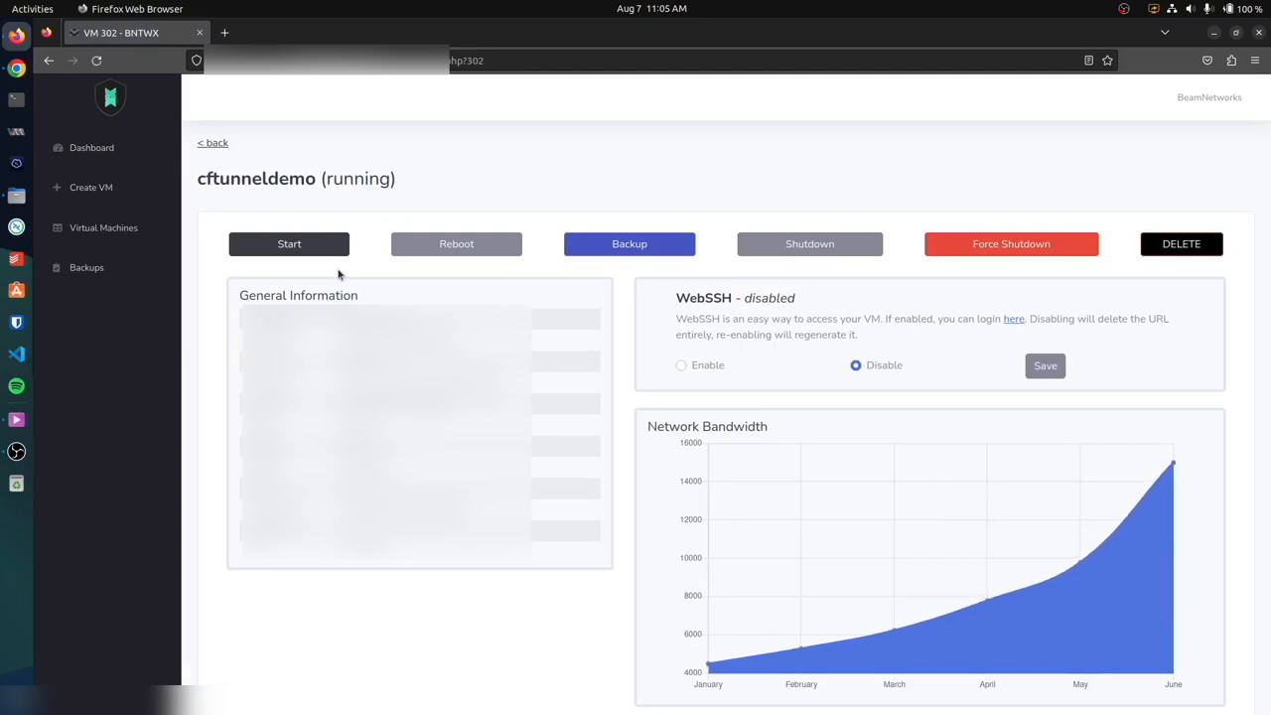
pyautogui.moveTo(705, 373)
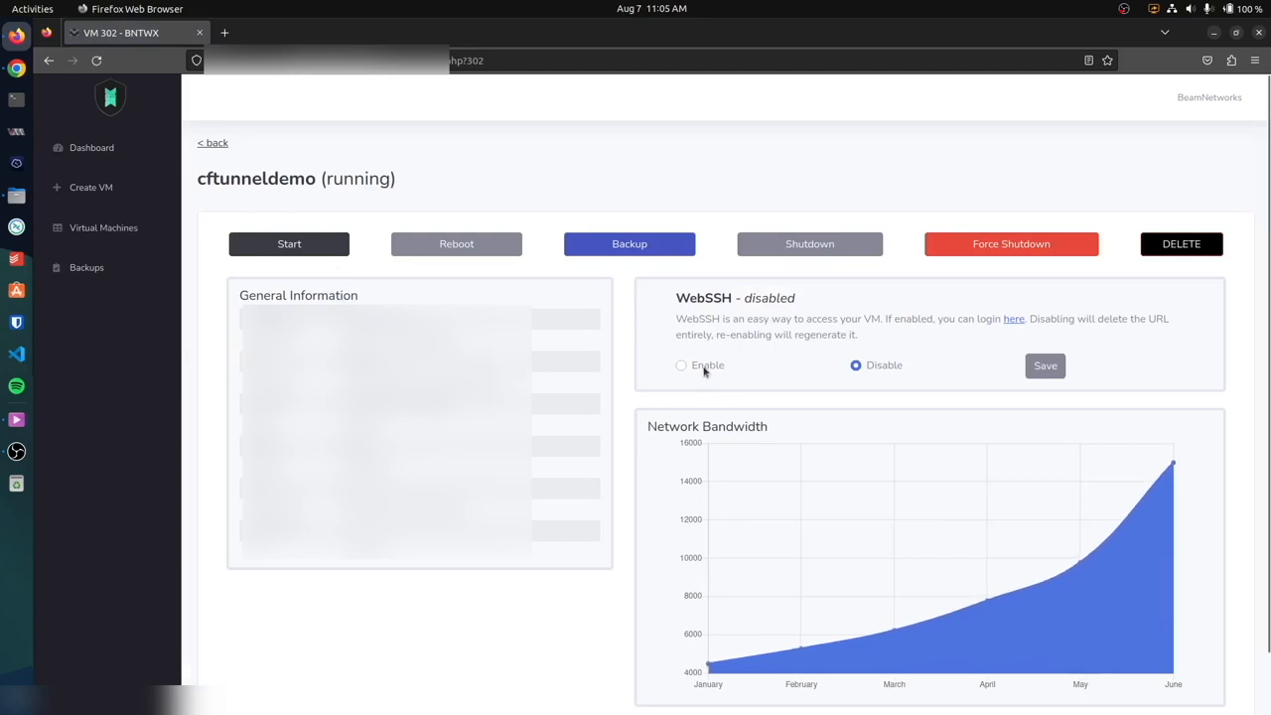
pyautogui.click(1044, 365)
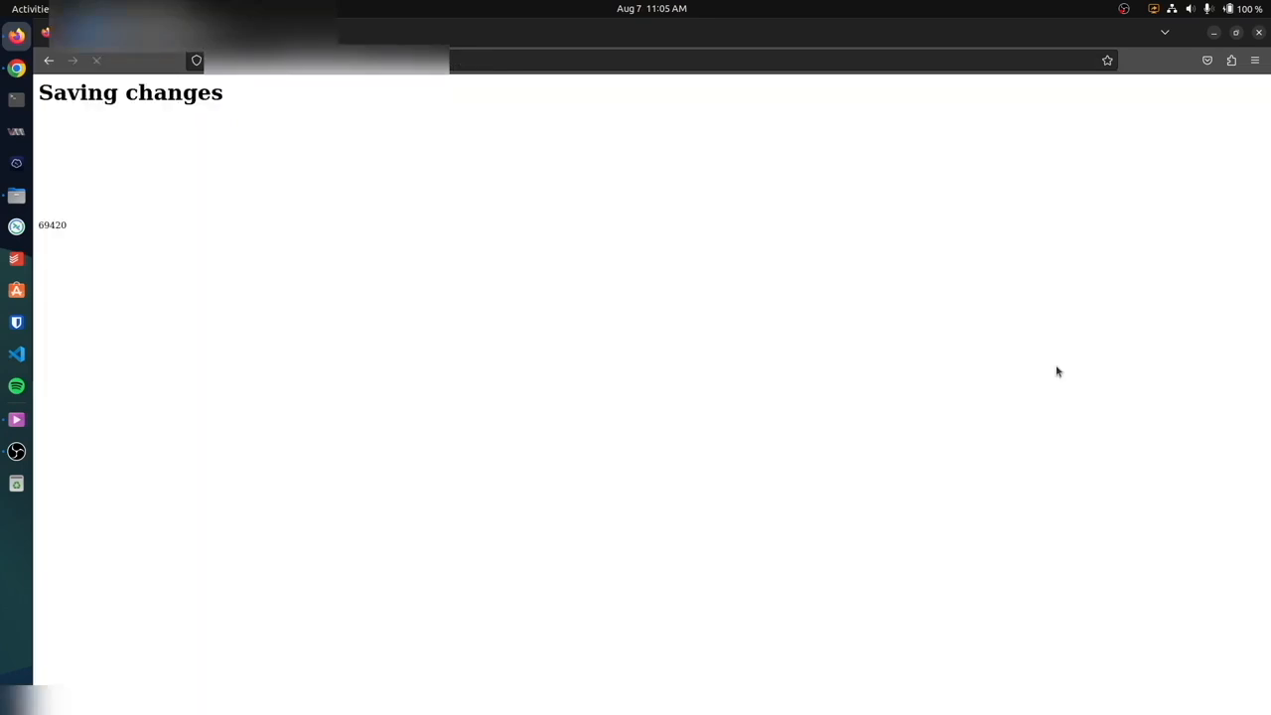
# Log in to the cftunneldemo shell in WeTTY and enlarge the terminal text via Firefox zoom
pyautogui.click(1044, 366)
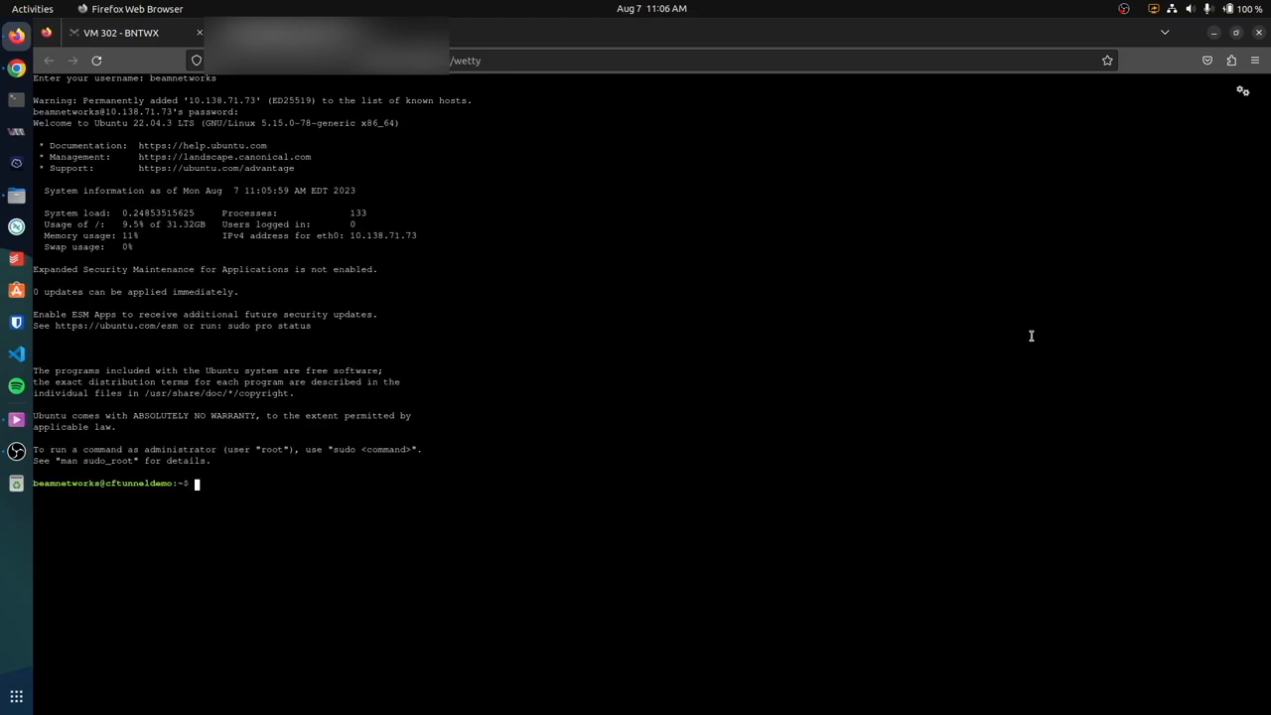
pyautogui.click(1255, 60)
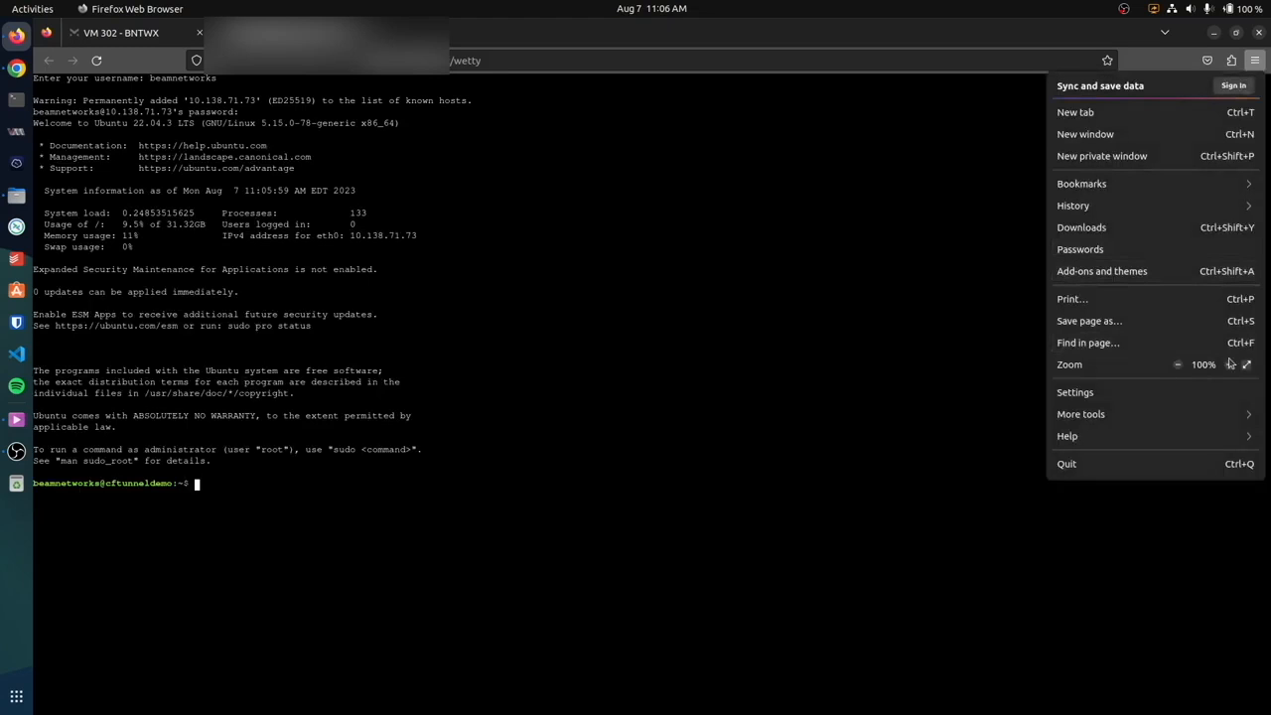
pyautogui.click(1227, 365)
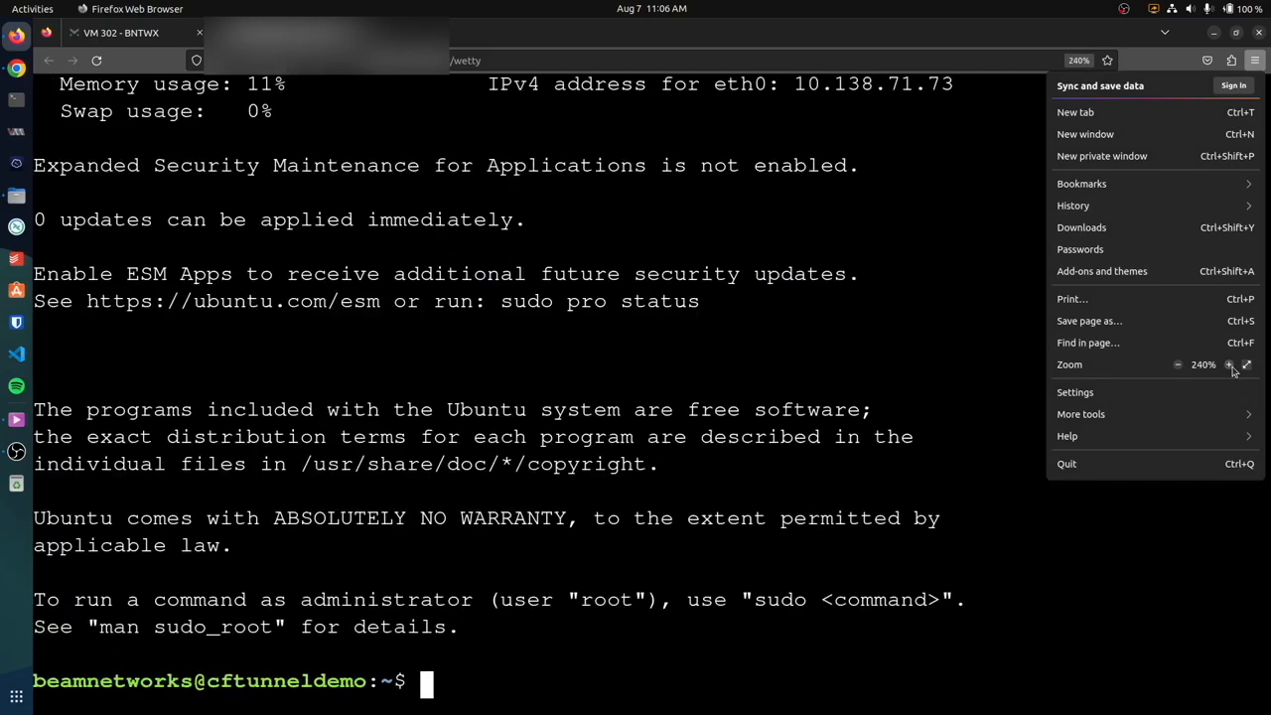
pyautogui.click(1178, 366)
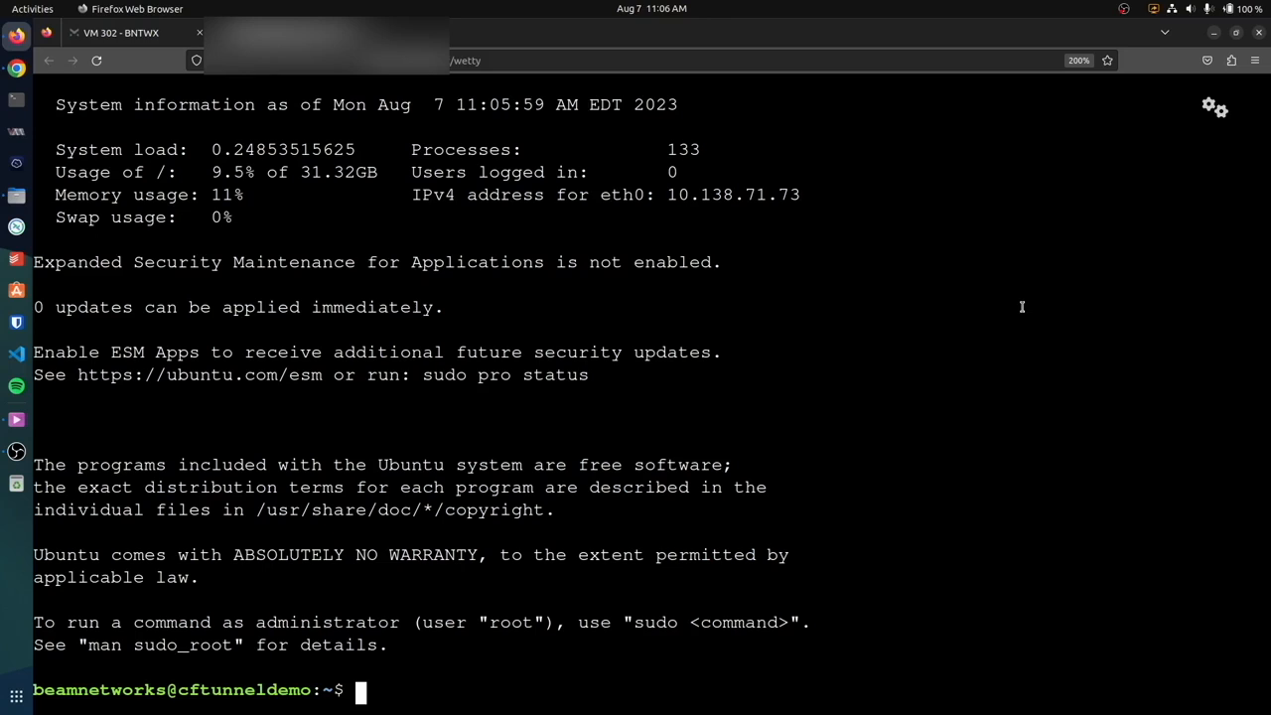
# Run 'sudo apt update -y && sudo apt upgrade -y' then 'sudo apt autoremove -y' on the VM
pyautogui.write('sudo apt update -y &&')
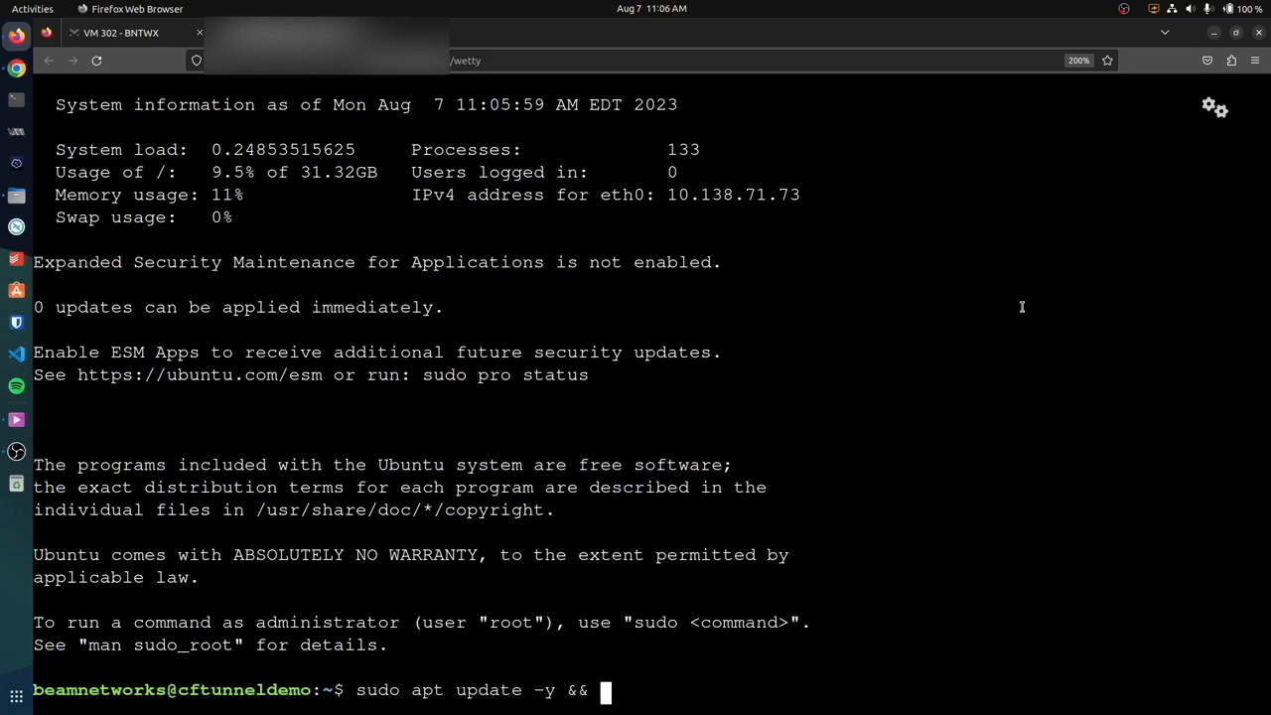
pyautogui.write('sudo apt upga')
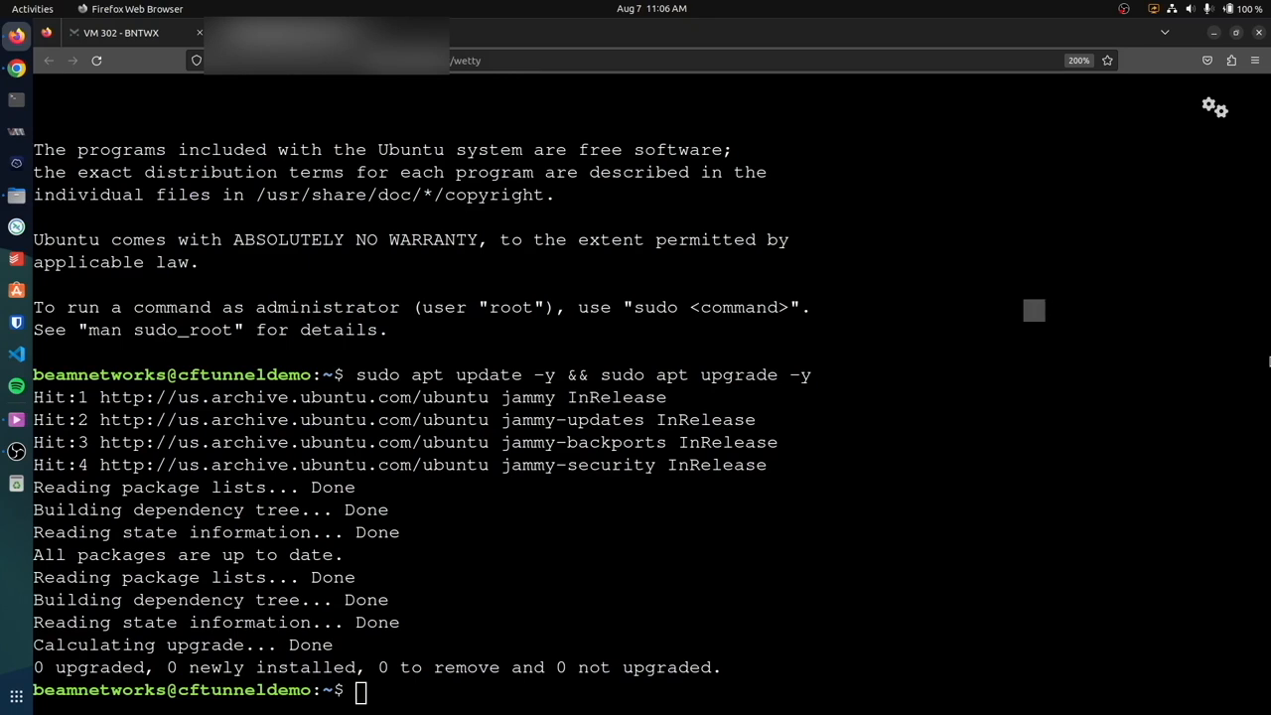
pyautogui.write('sudo apt autoremove -y')
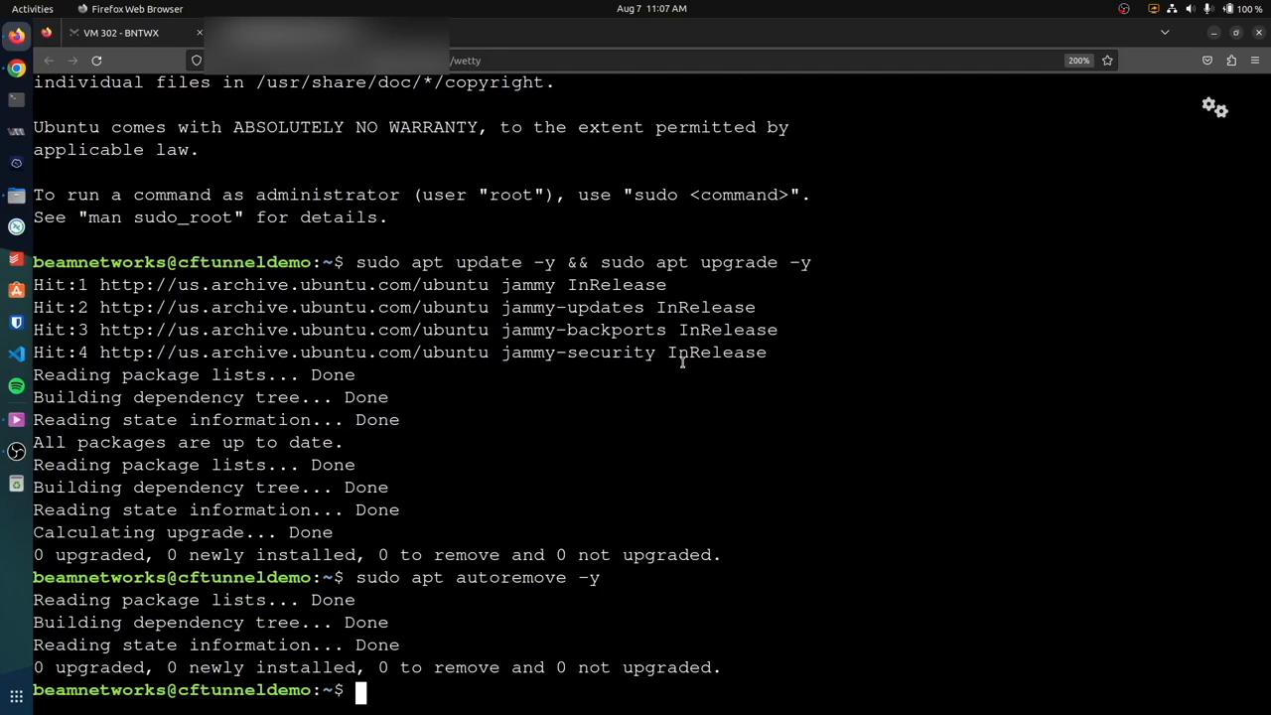
pyautogui.click(522, 32)
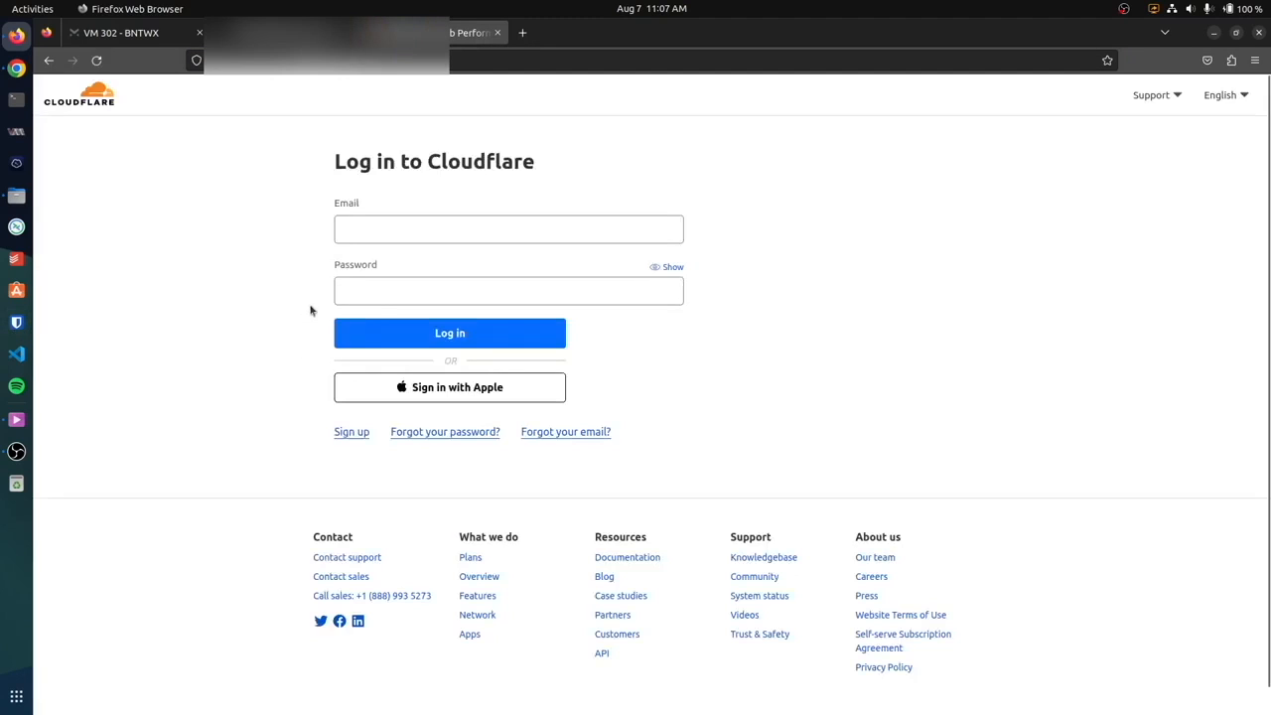
pyautogui.moveTo(16, 321)
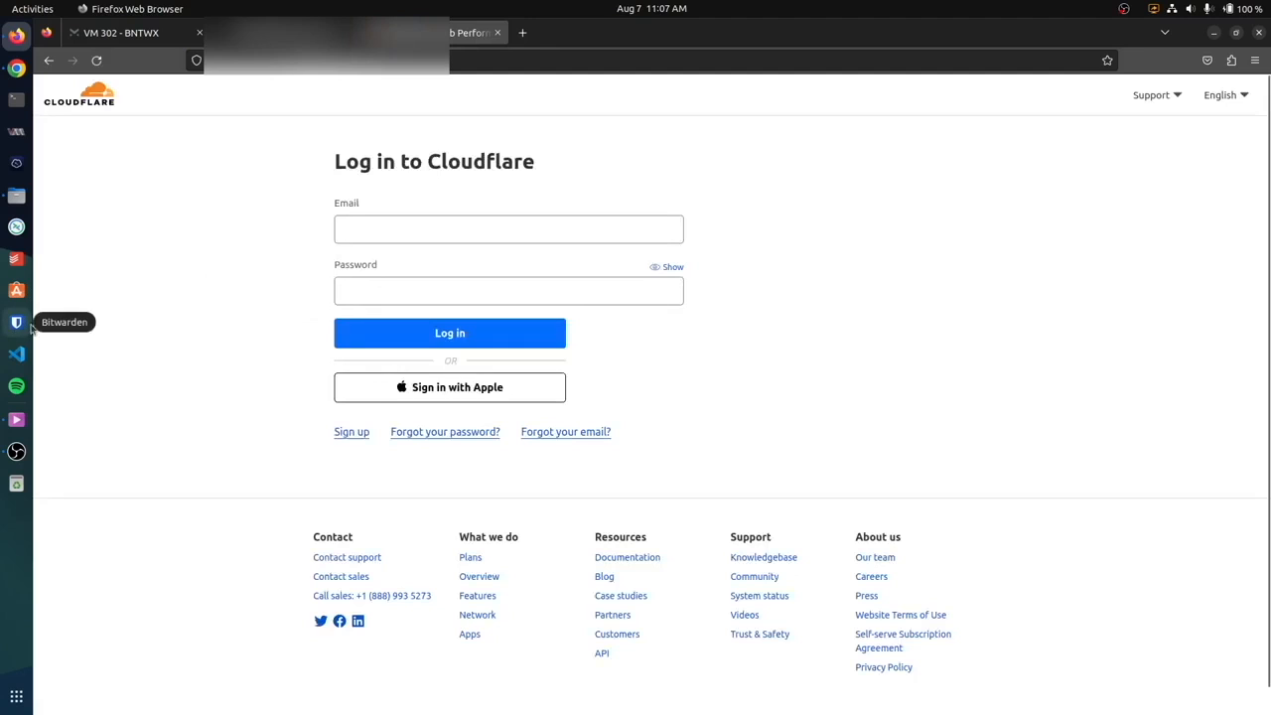
# Sign in to Cloudflare with Bitwarden credentials and go to the Zero Trust section
pyautogui.click(449, 334)
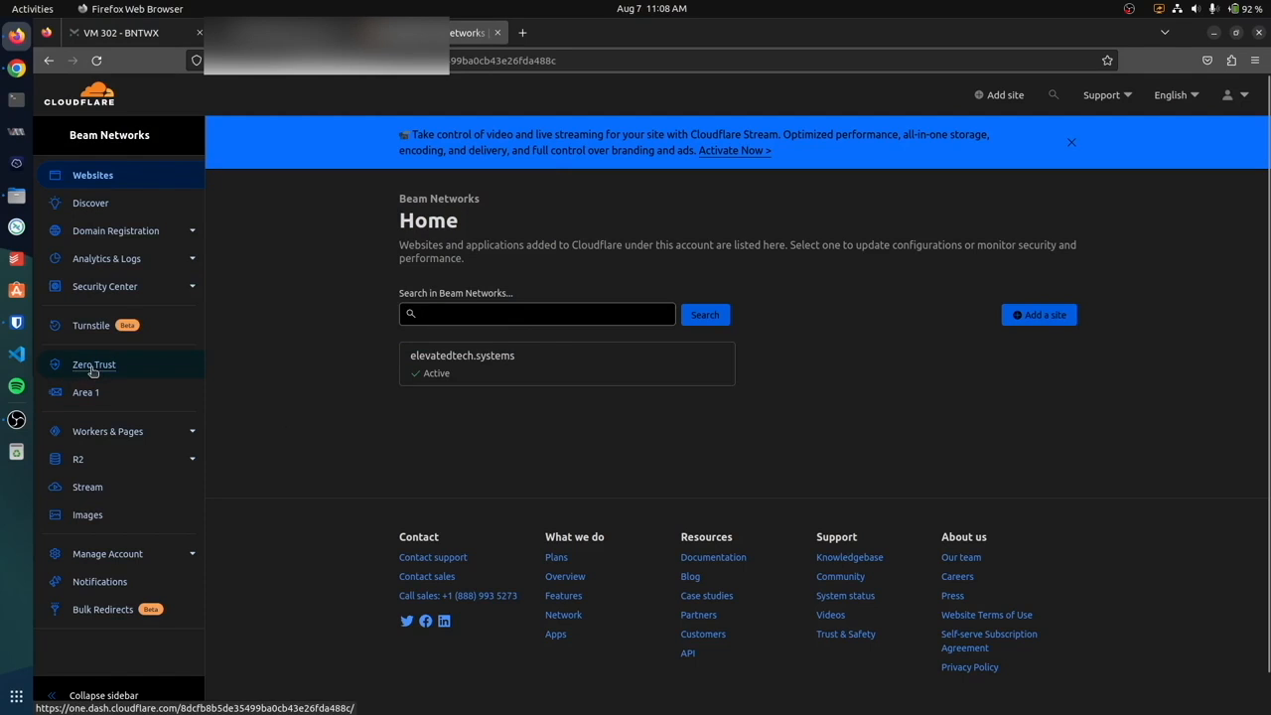
pyautogui.click(96, 365)
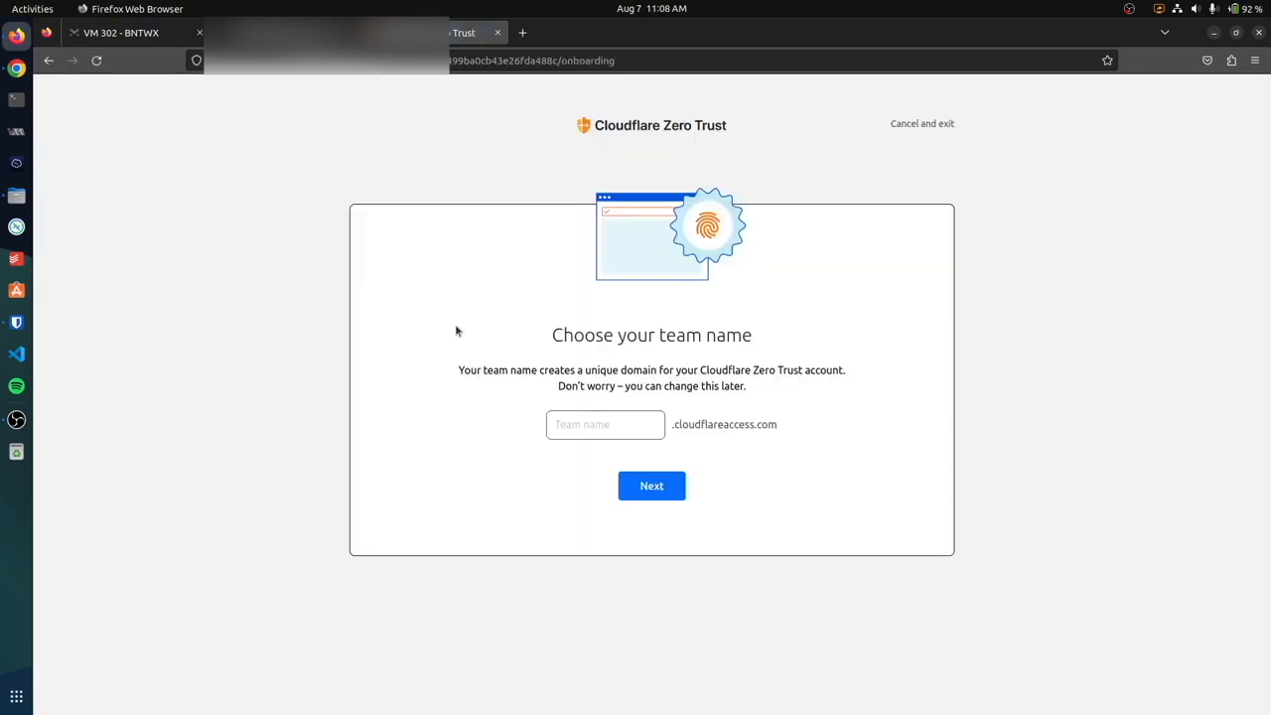
# Set the Zero Trust team name to beam-networks and confirm it
pyautogui.click(603, 425)
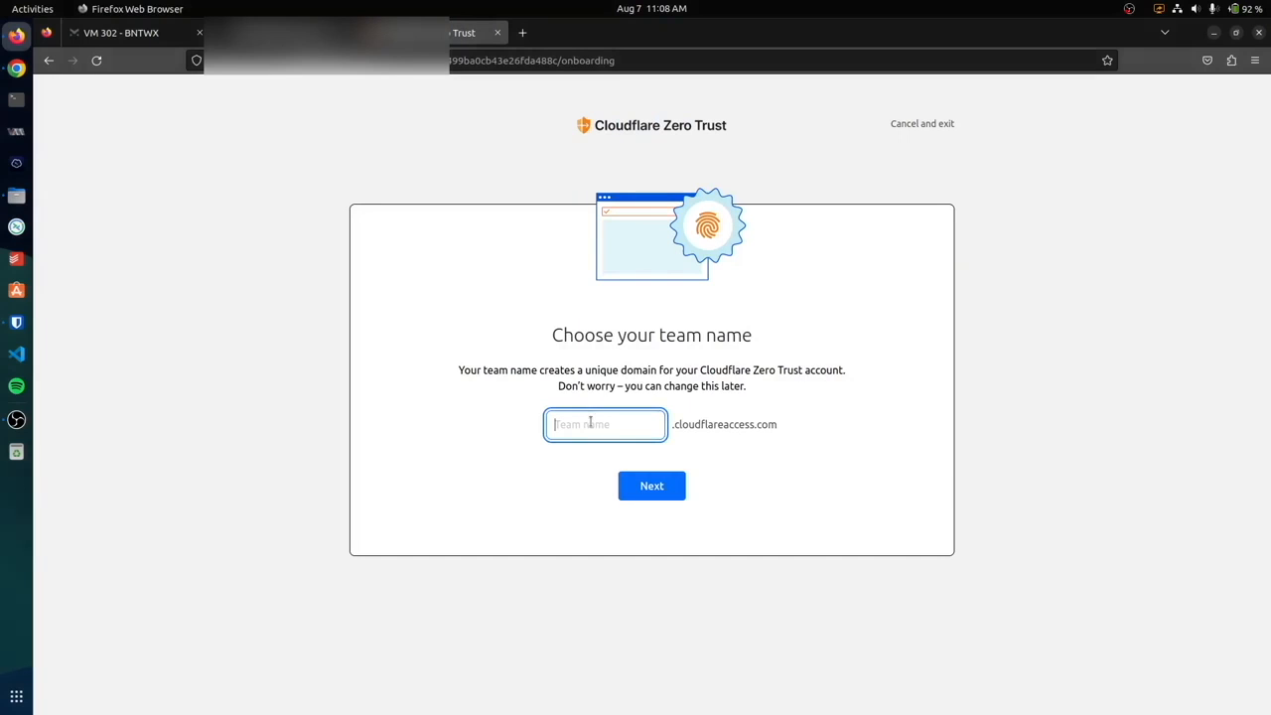
pyautogui.write('beam')
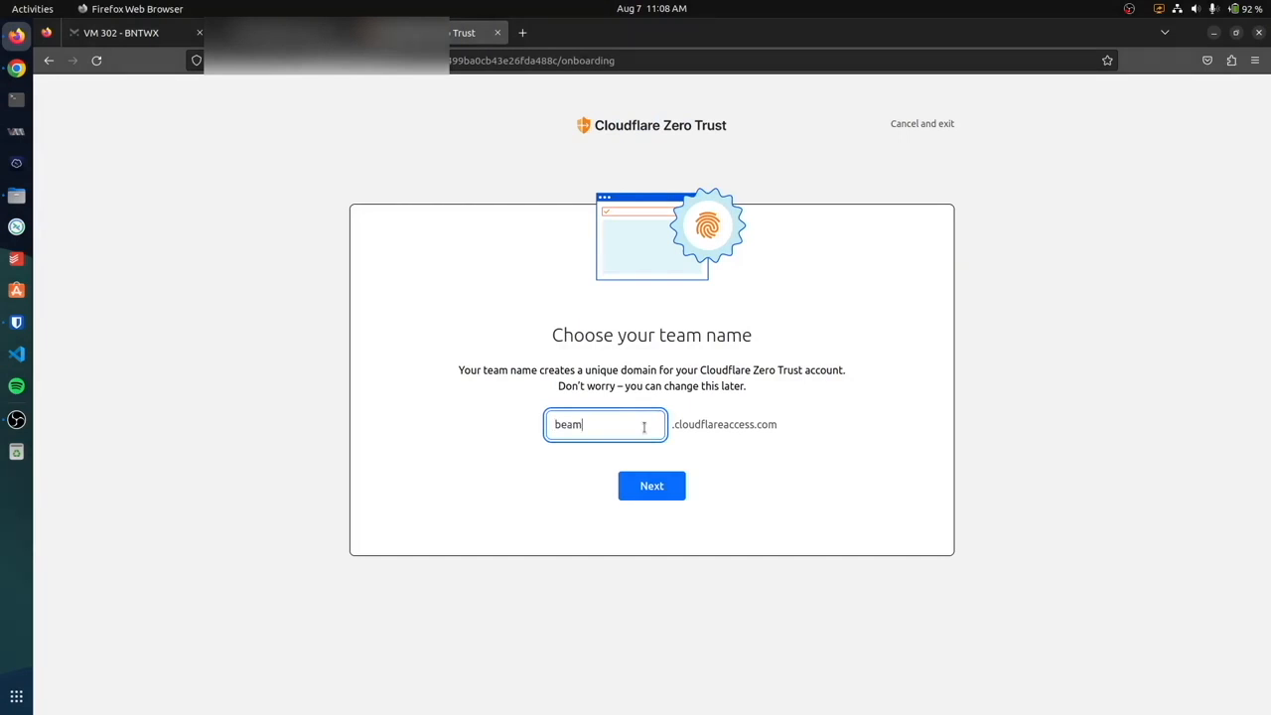
pyautogui.write('-networks')
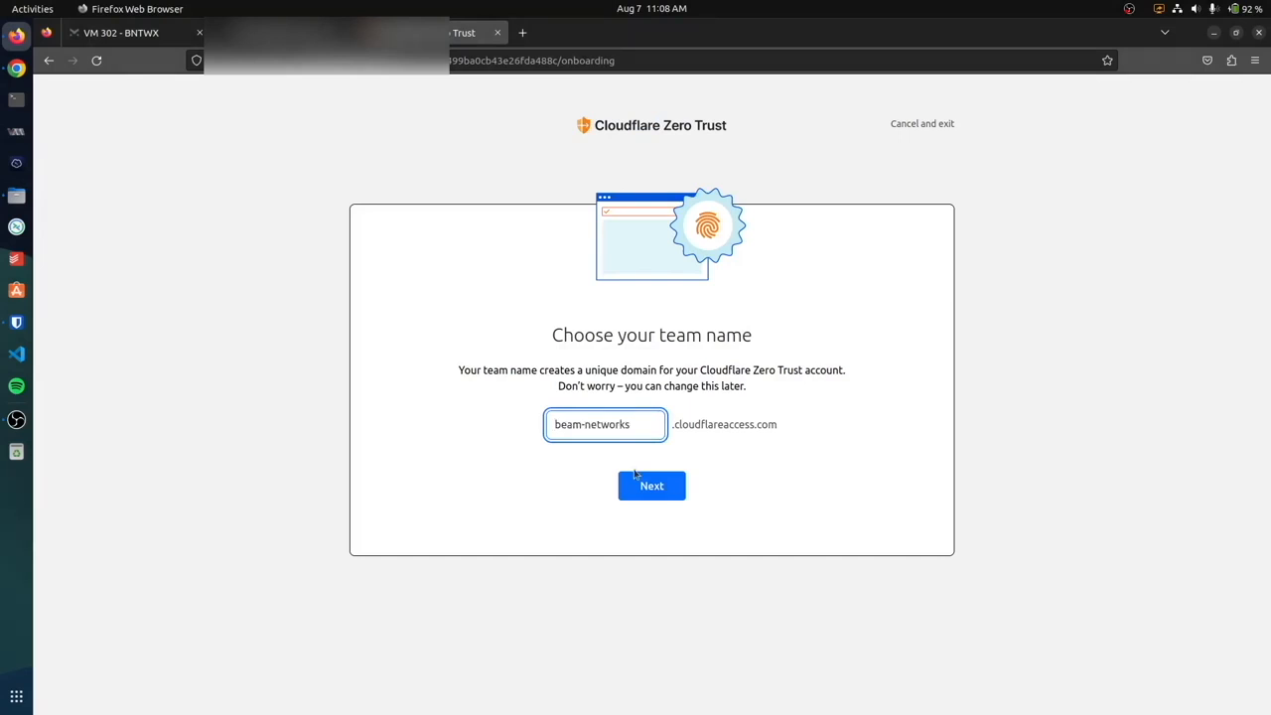
pyautogui.click(652, 484)
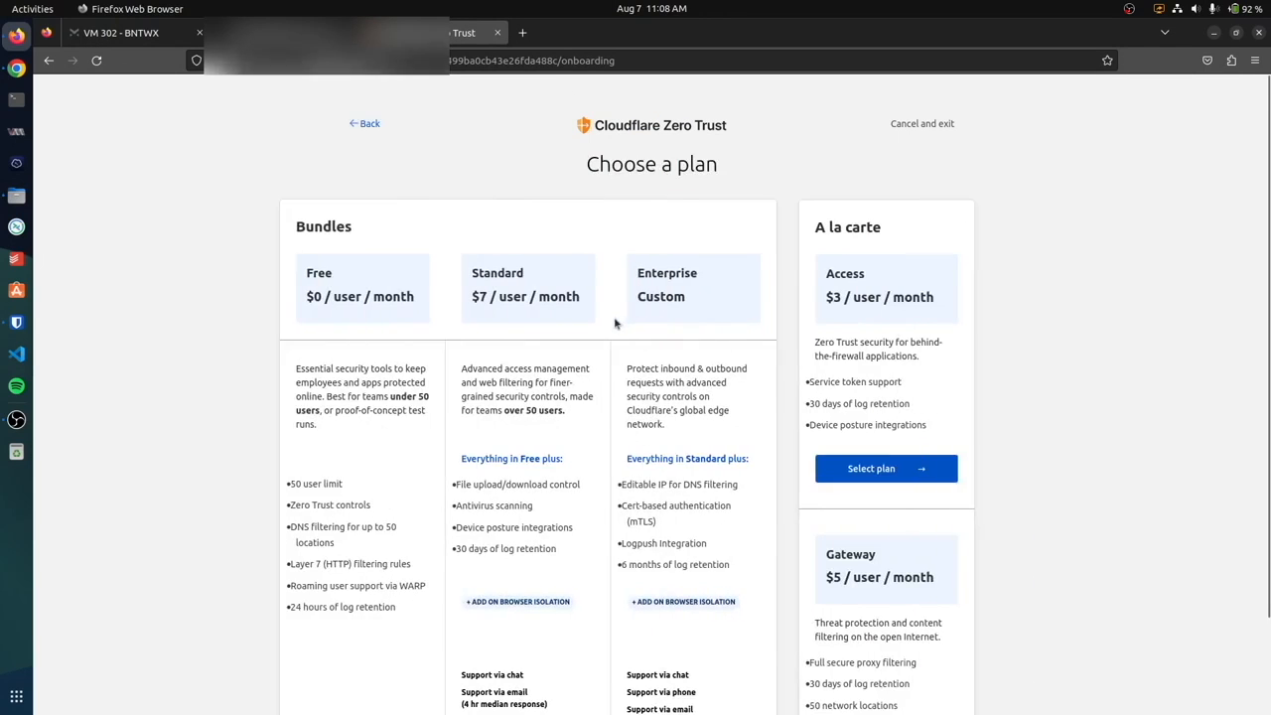
# Select the Free plan and continue past the payment step to finish onboarding
pyautogui.click(362, 288)
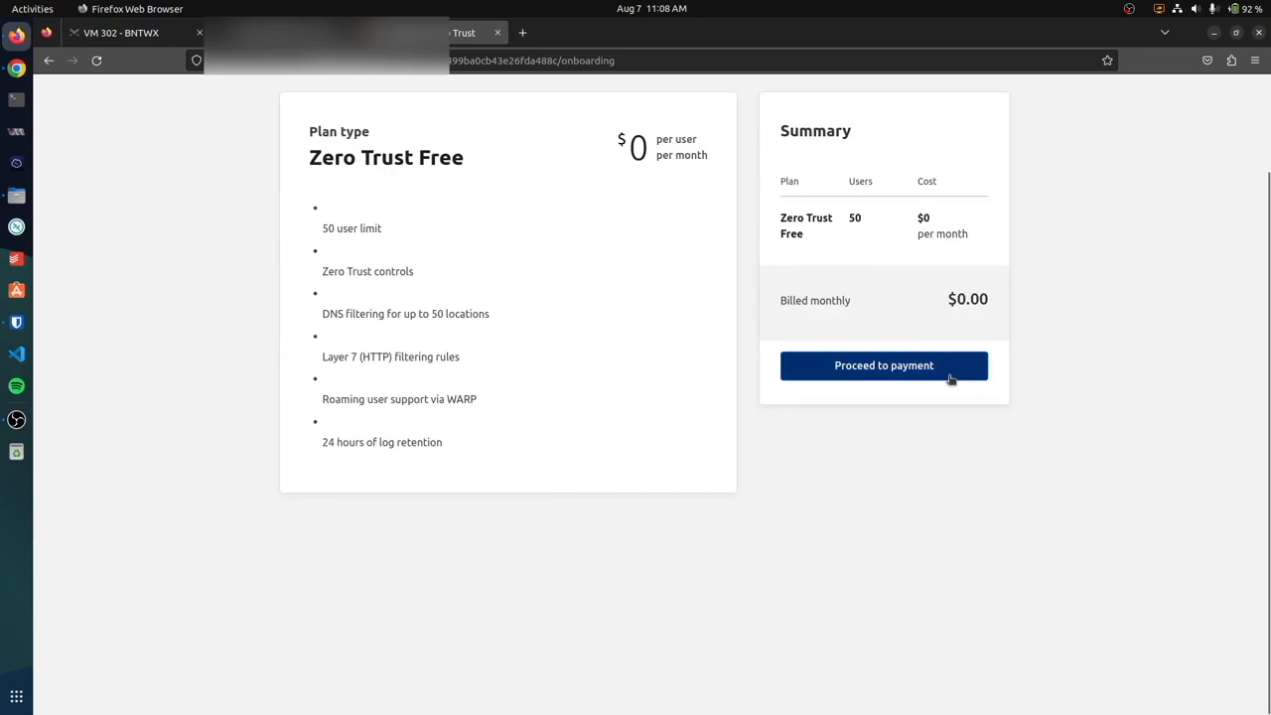
pyautogui.click(883, 366)
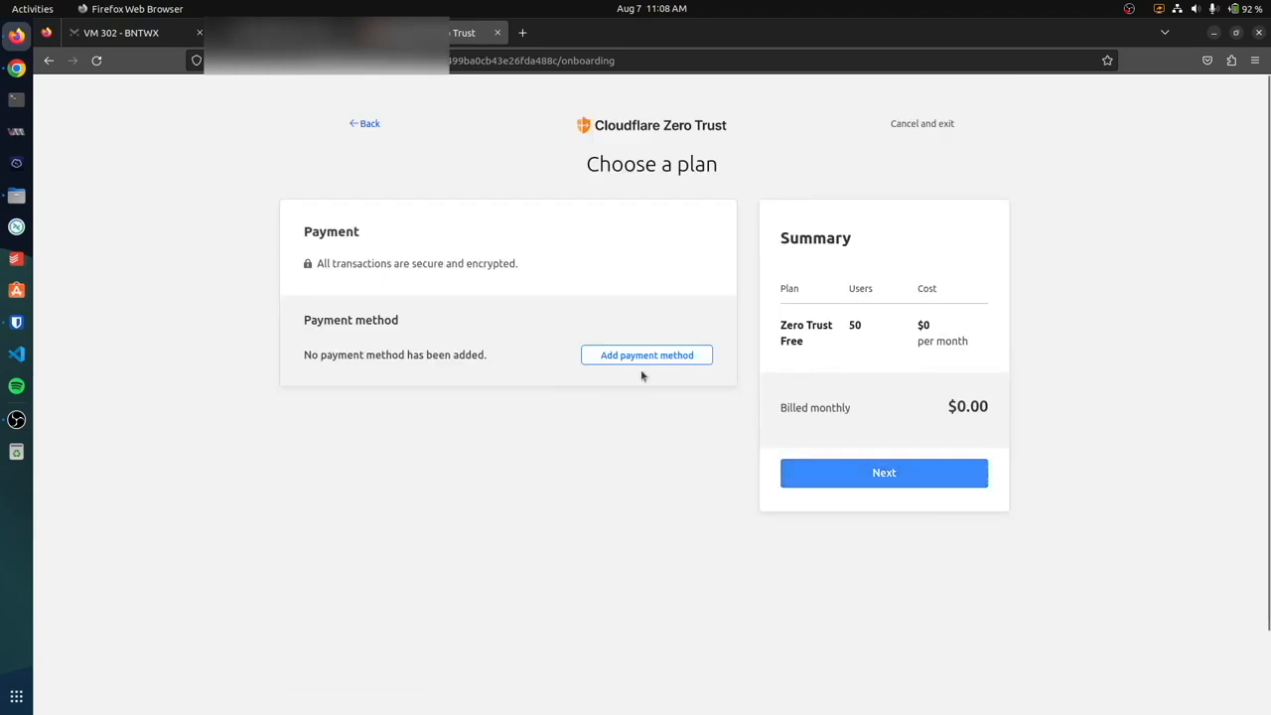
pyautogui.click(884, 473)
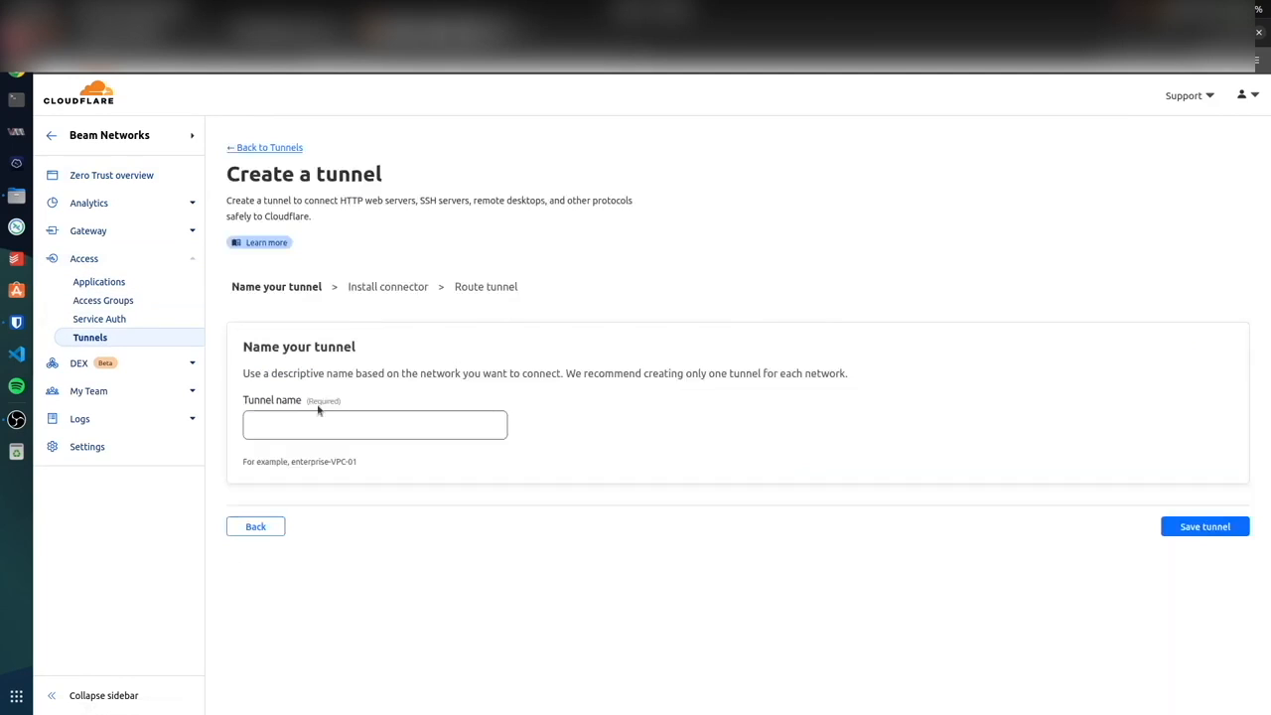
# Name the new tunnel tunnel01 and save it
pyautogui.click(374, 425)
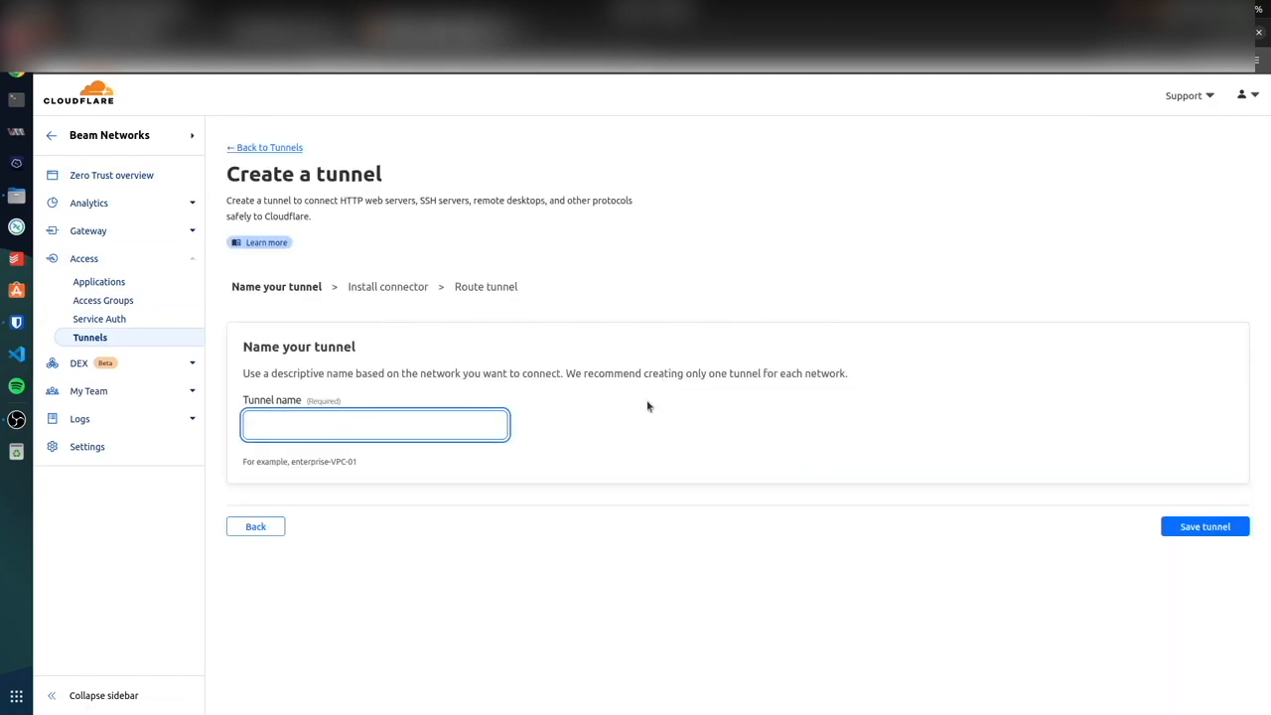
pyautogui.write('tunnel01')
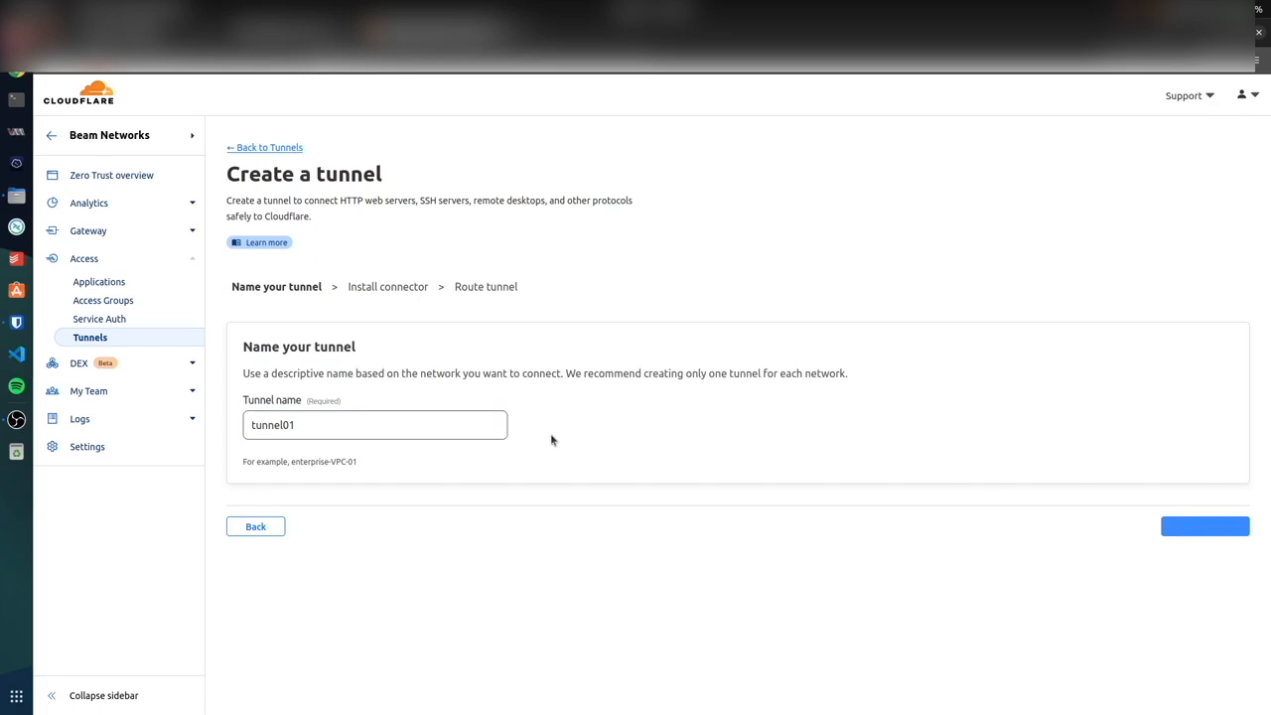
pyautogui.click(1203, 526)
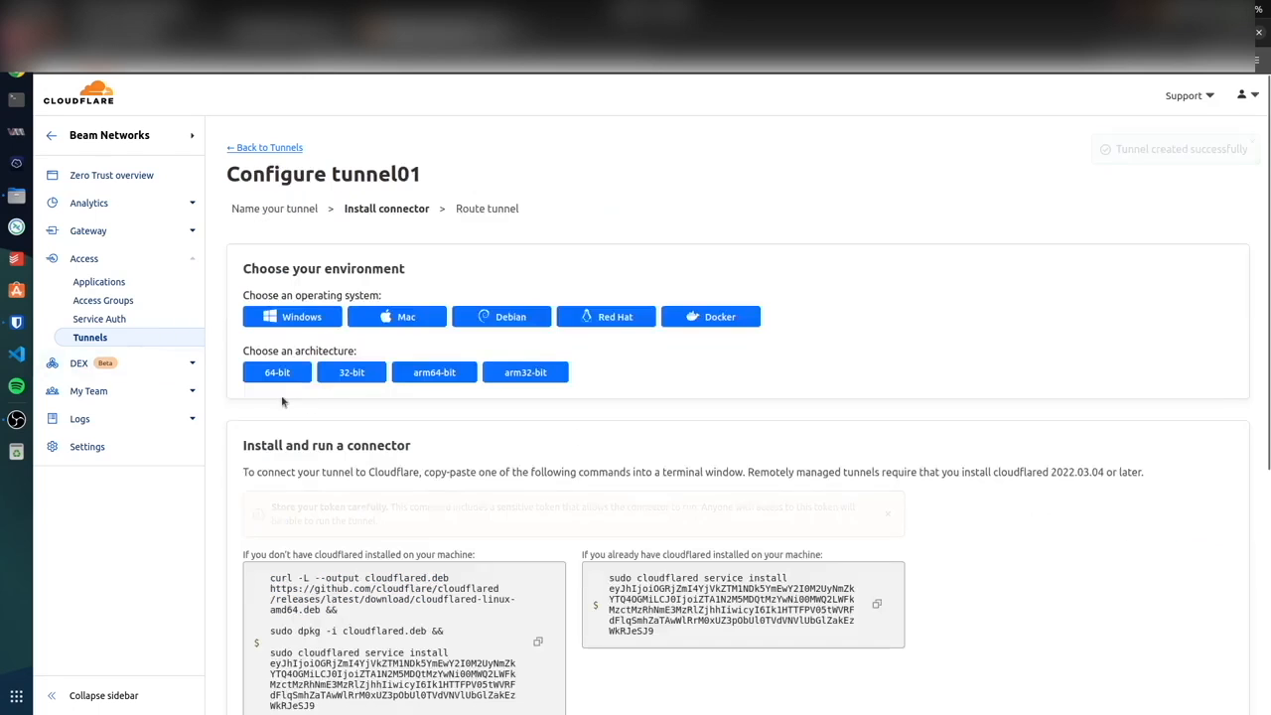
# Copy the Debian 64-bit cloudflared install commands, run them on the VM, and confirm the connector is Connected
pyautogui.click(500, 316)
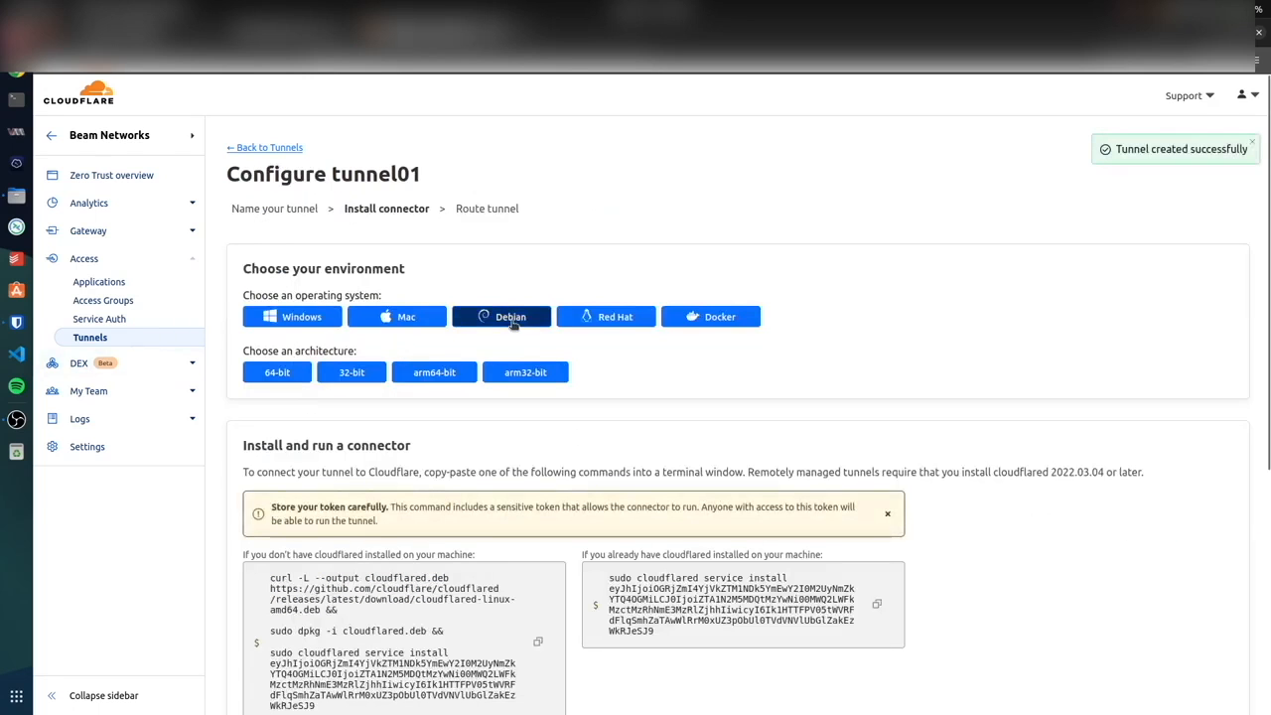
pyautogui.click(278, 371)
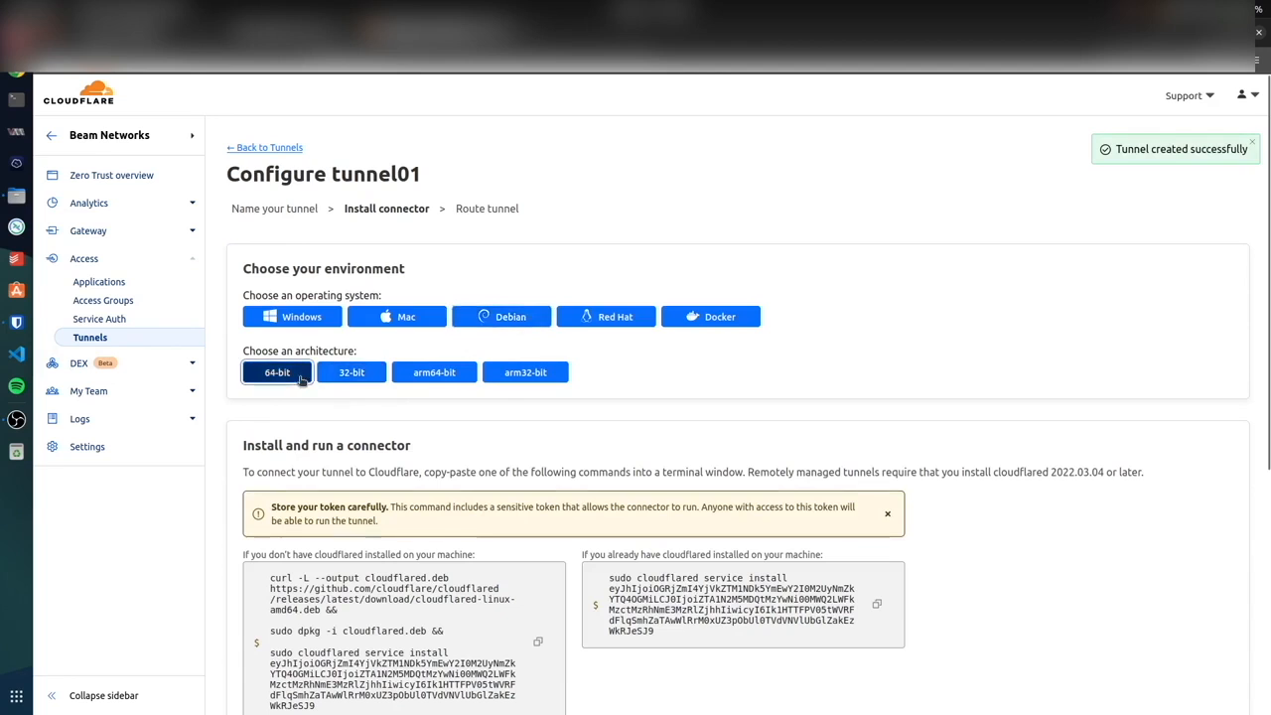
pyautogui.scroll(-3)
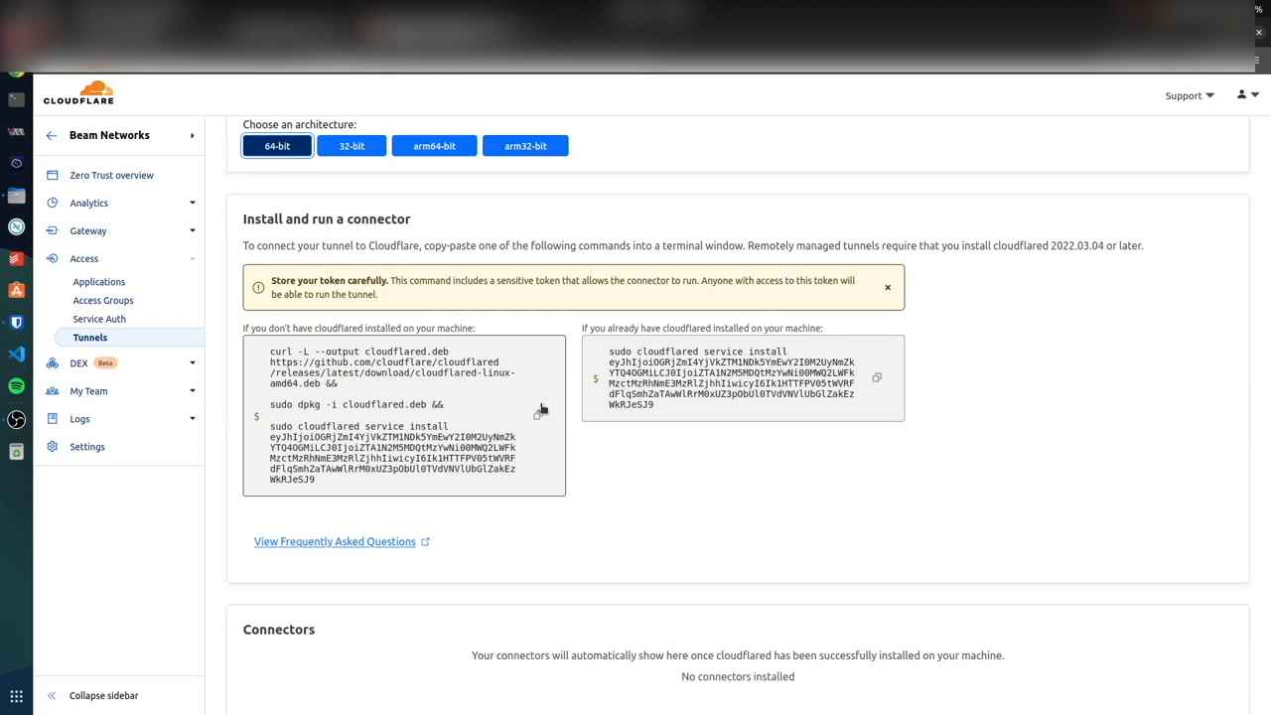
pyautogui.click(540, 411)
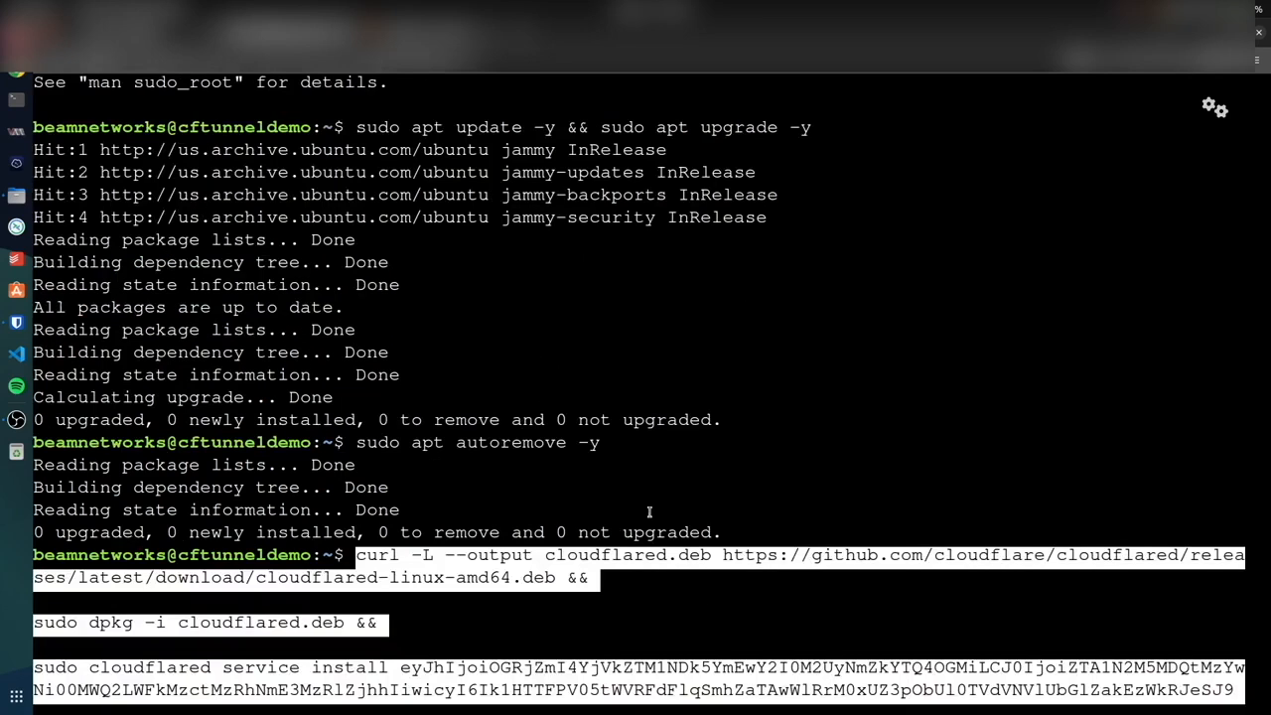
pyautogui.press('Return')
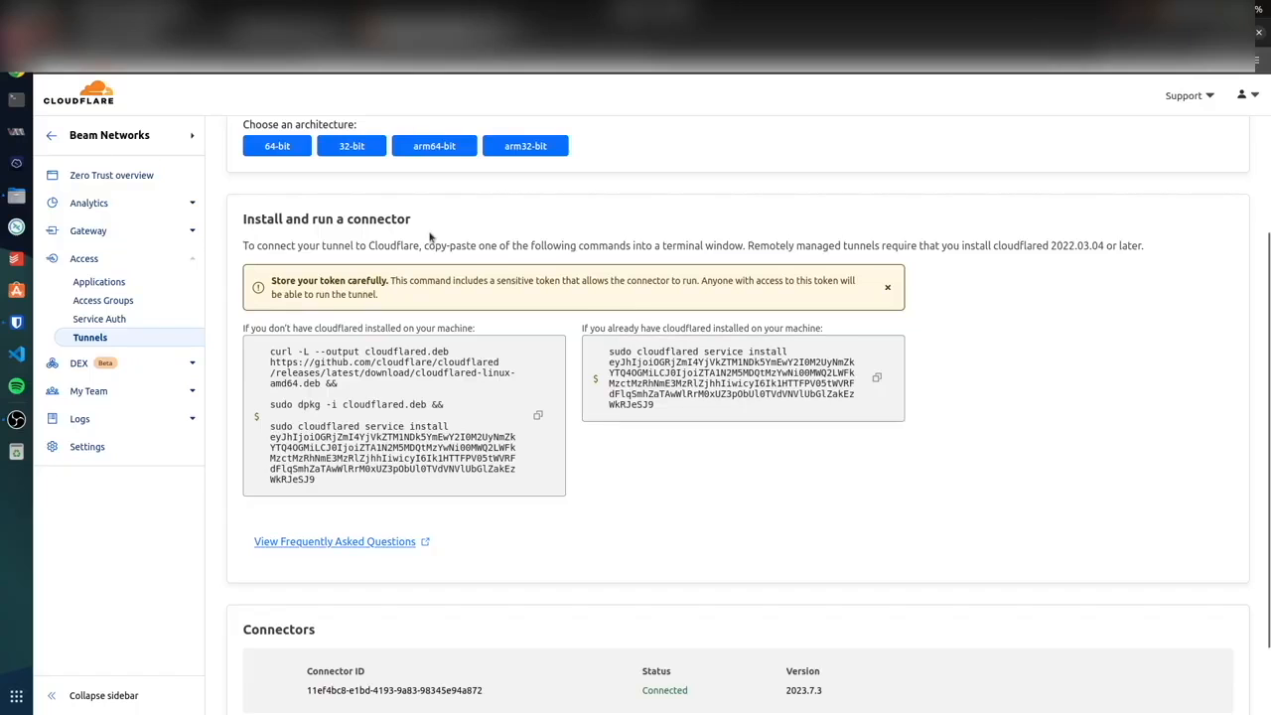
pyautogui.scroll(-3)
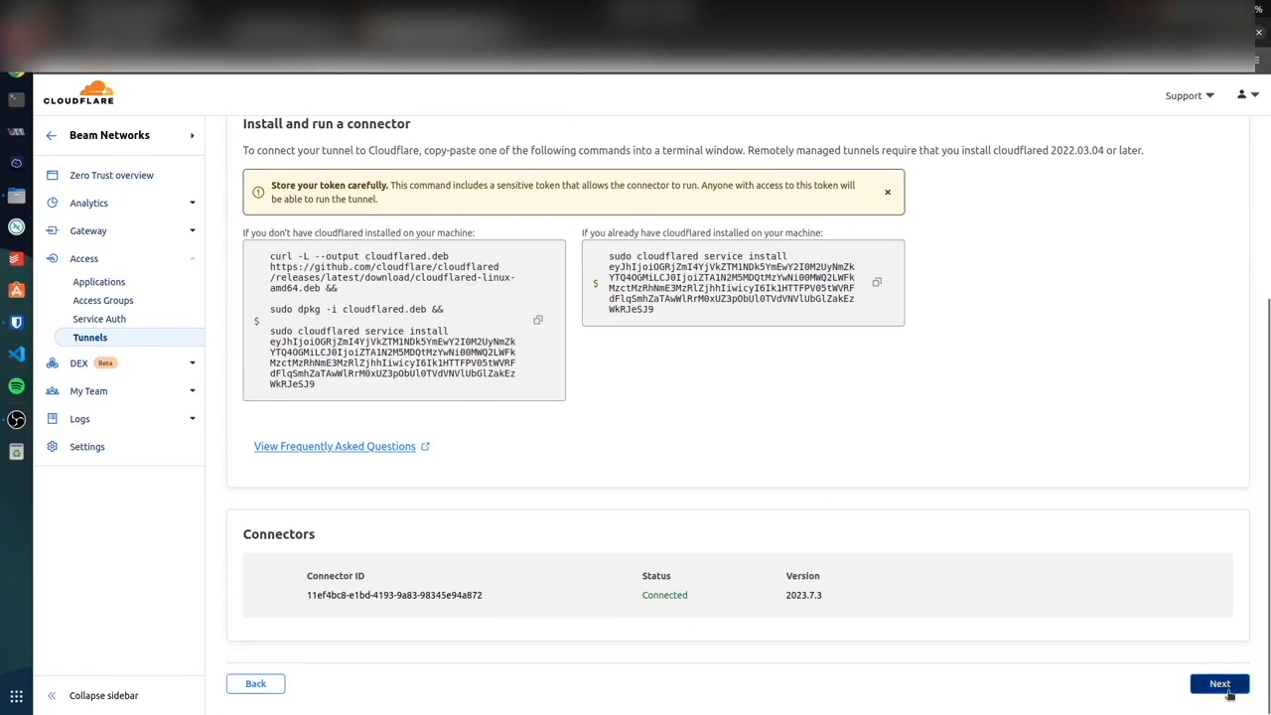
# Add public hostname test123.elevatedtech.systems pointing to an HTTP service at localhost
pyautogui.click(1219, 682)
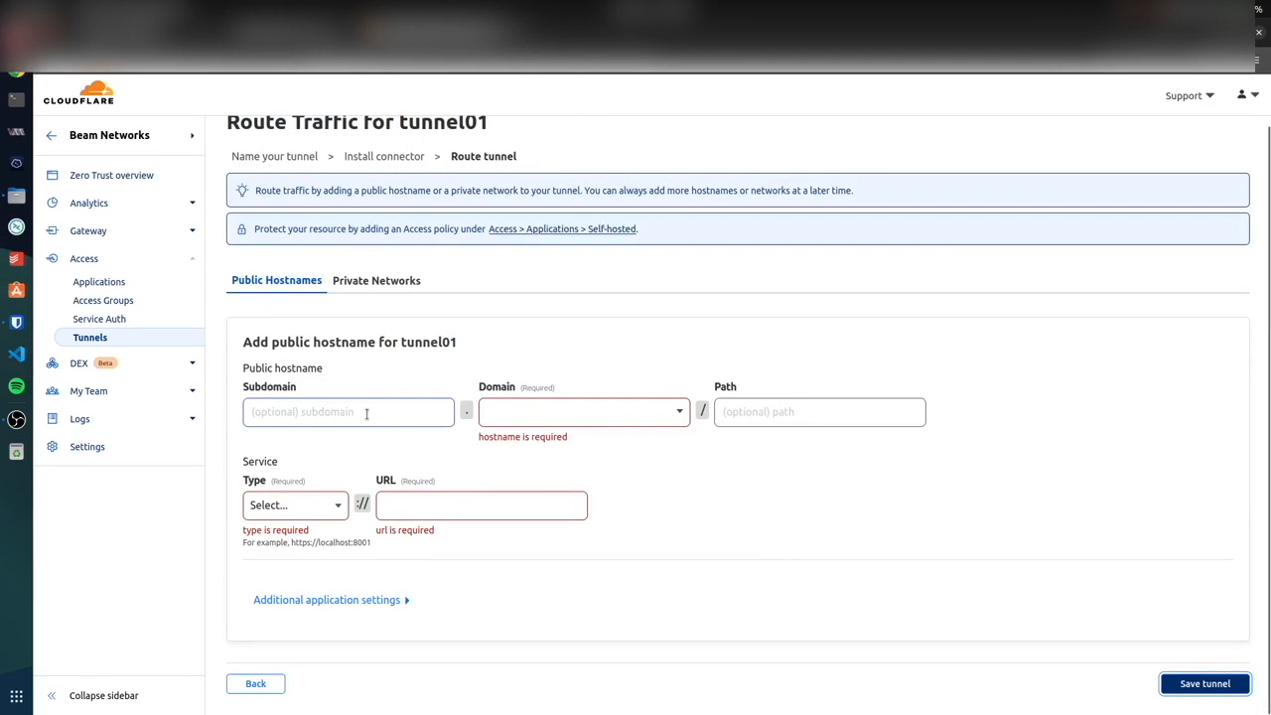
pyautogui.click(347, 411)
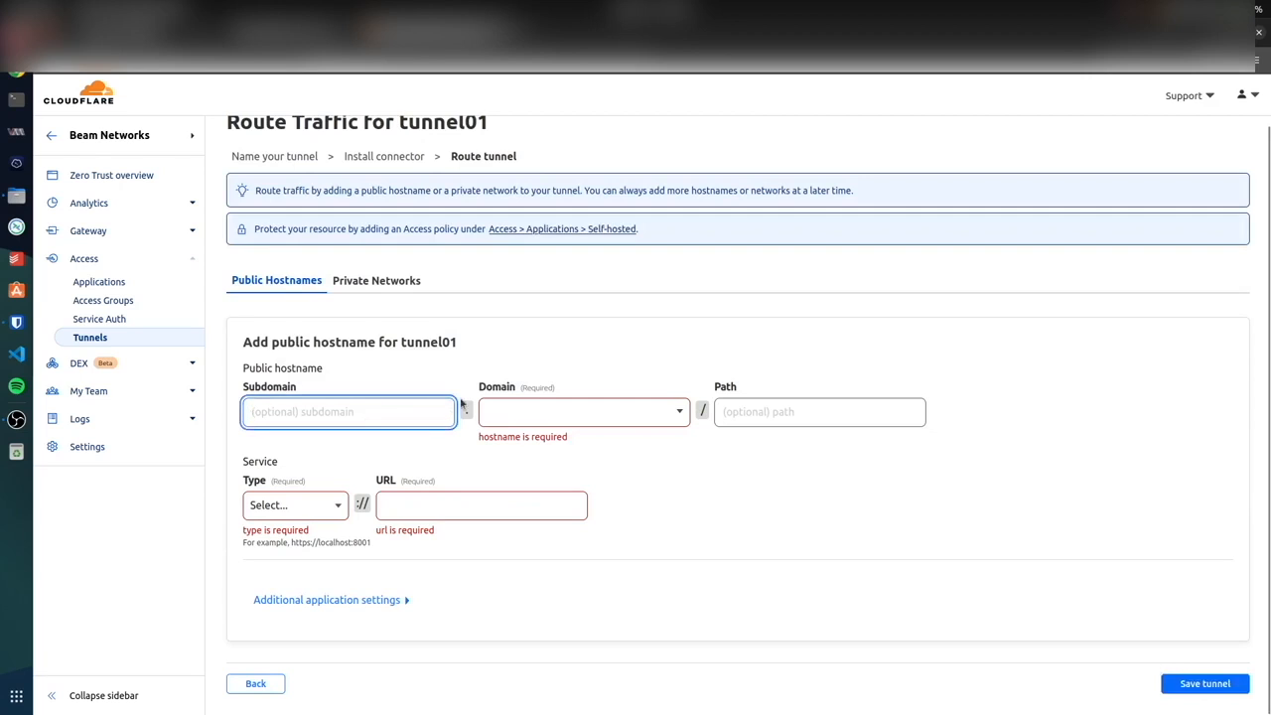
pyautogui.write('test123')
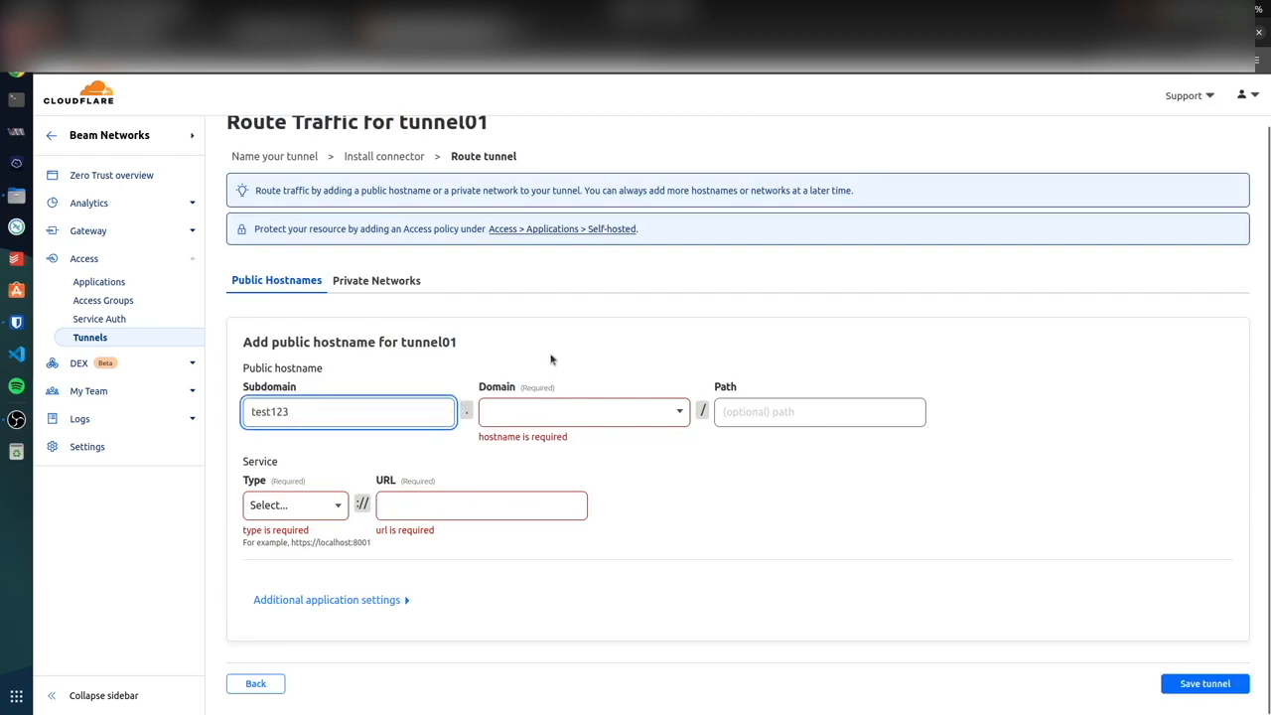
pyautogui.click(583, 411)
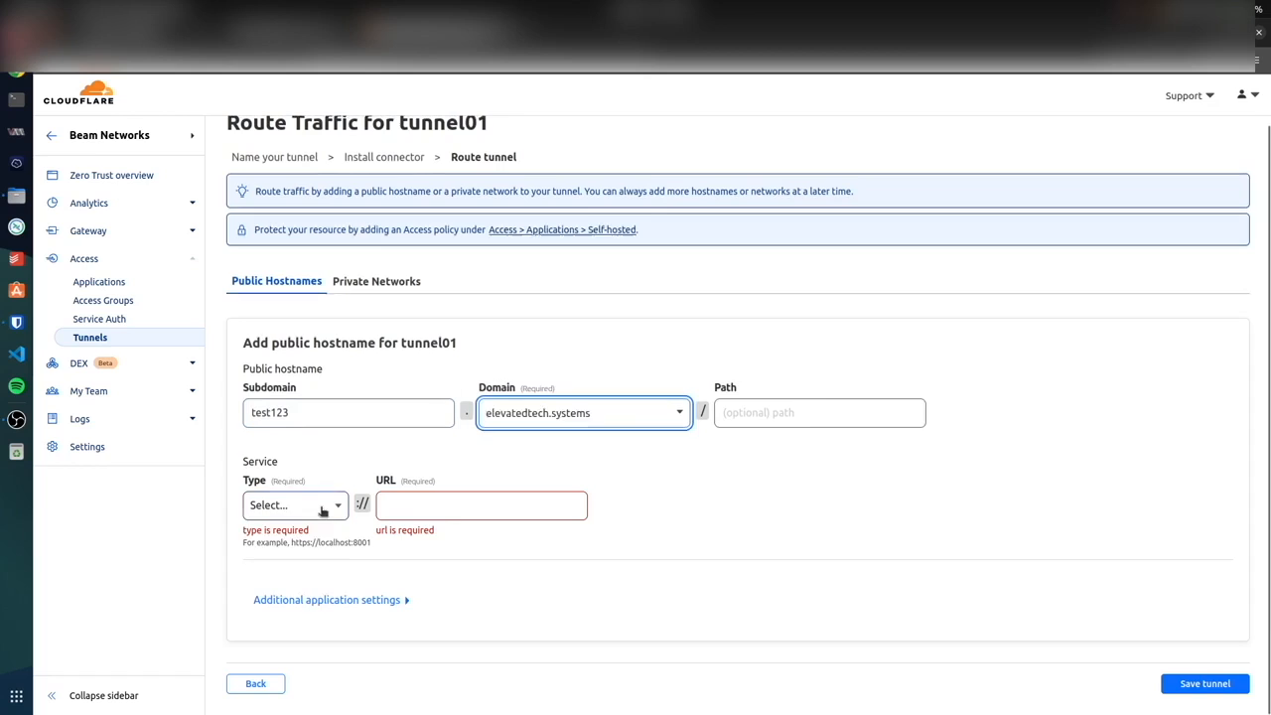
pyautogui.click(294, 505)
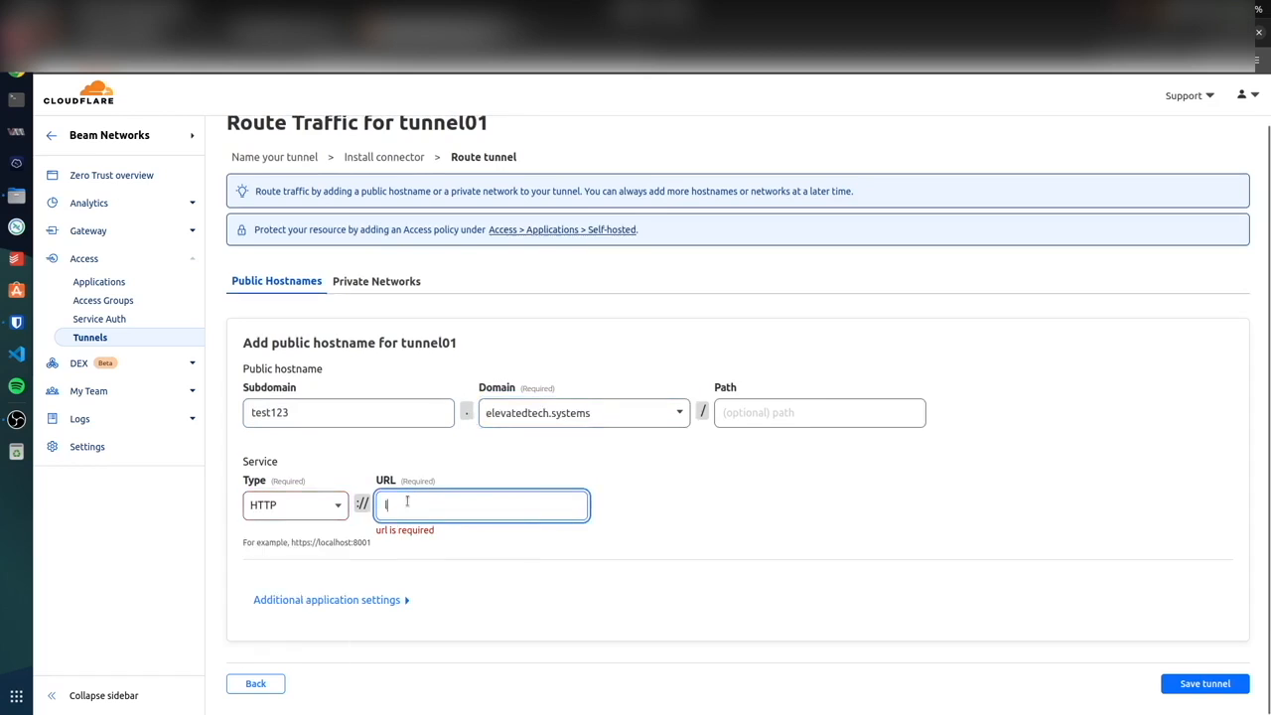
pyautogui.write('localhost')
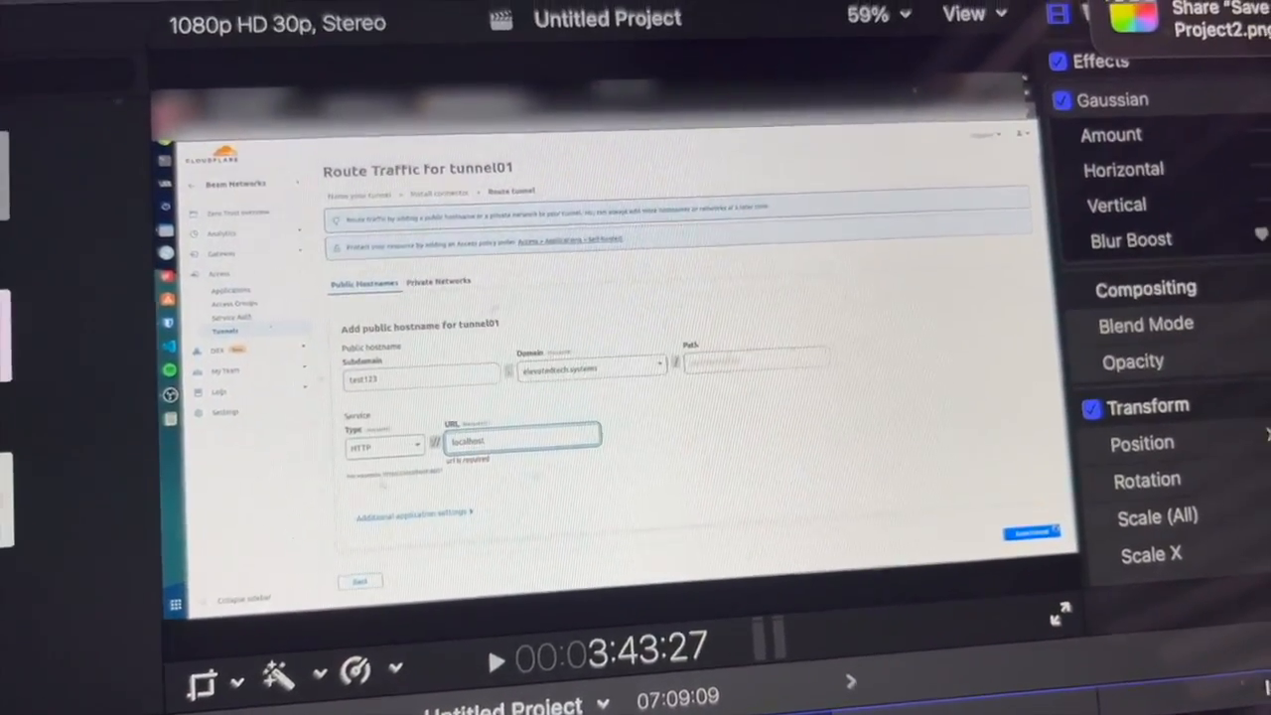
# Save tunnel01 and check the Tunnels list shows it Healthy with route test123.elevatedtech.systems
pyautogui.click(1030, 532)
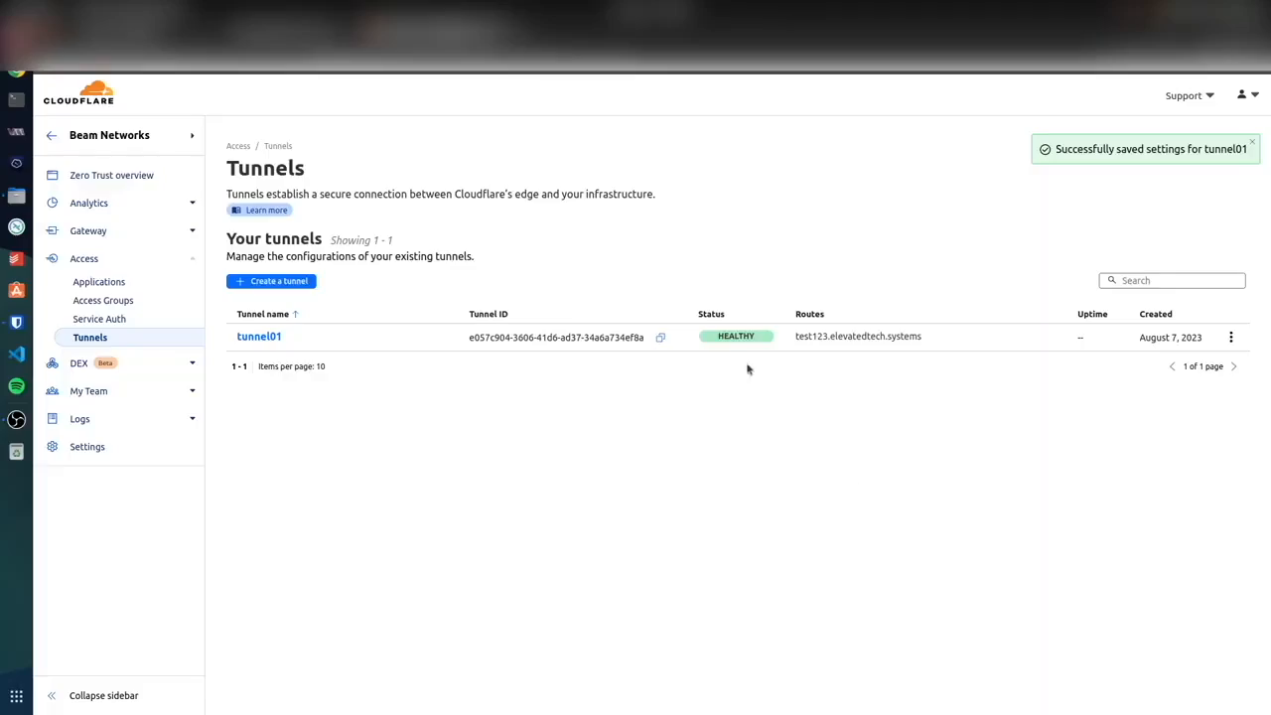
pyautogui.moveTo(794, 339)
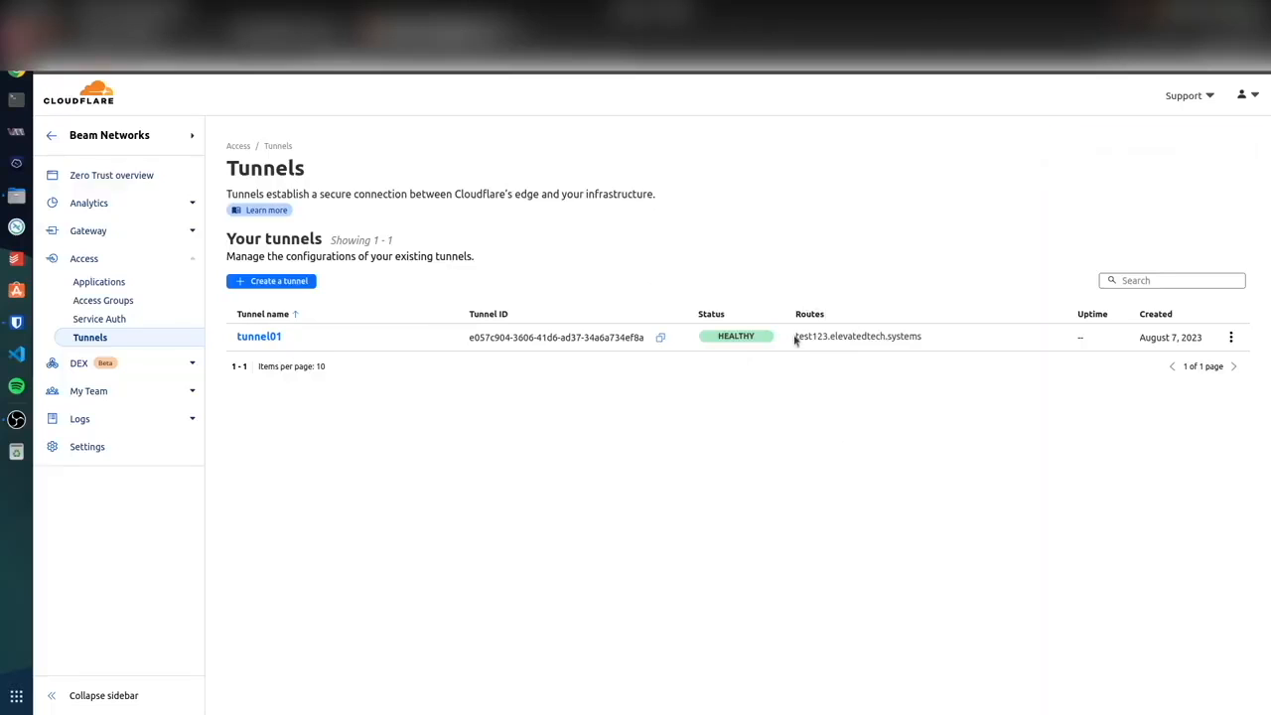
pyautogui.moveTo(1140, 334)
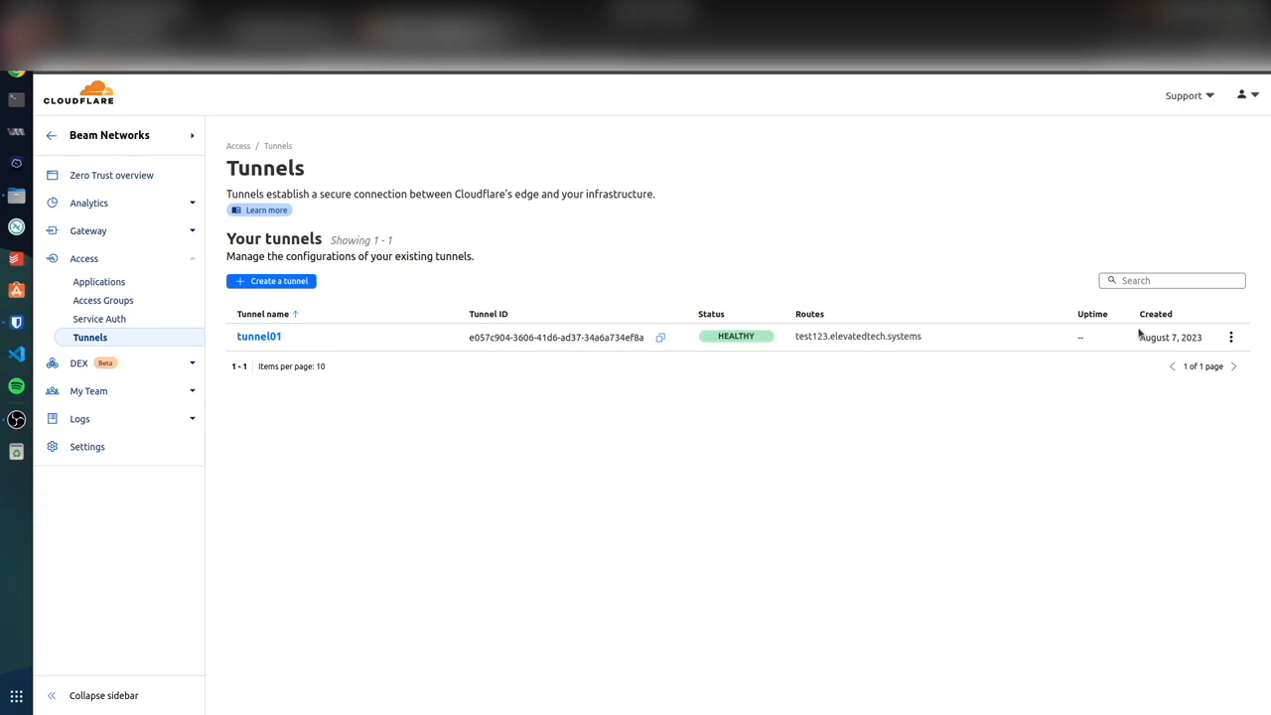
pyautogui.moveTo(258, 348)
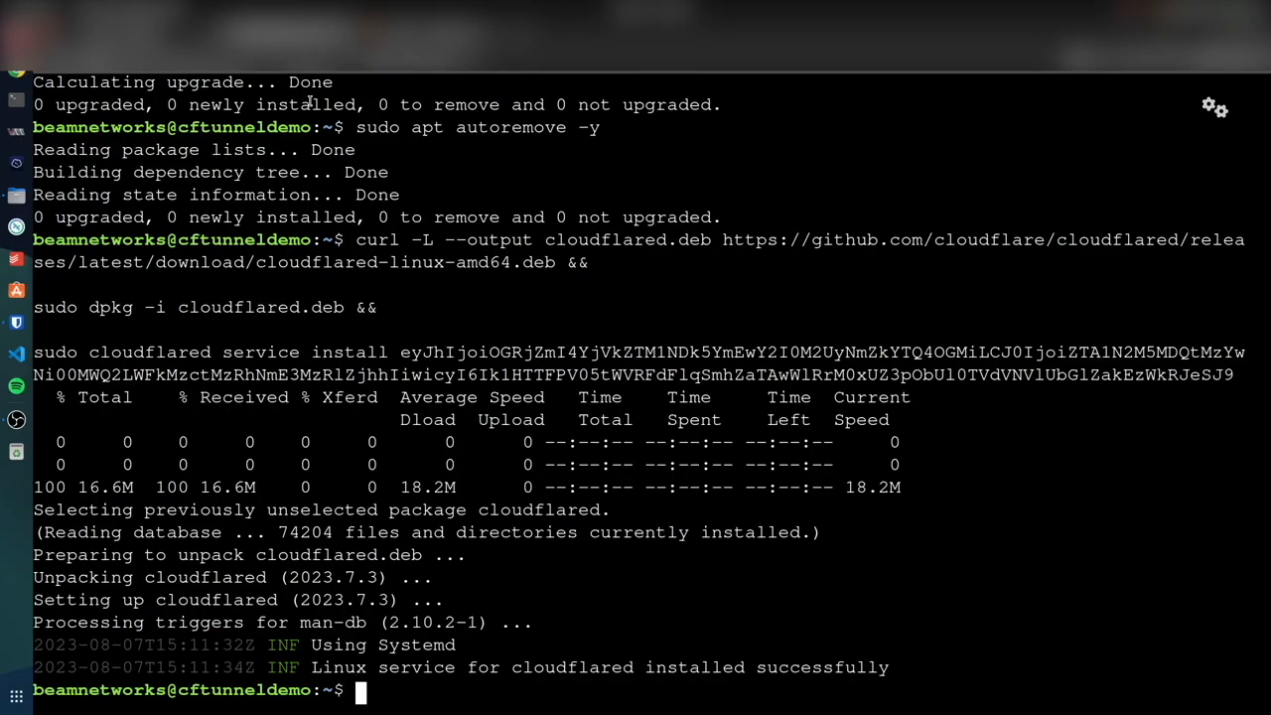
pyautogui.write('sudo apt install n')
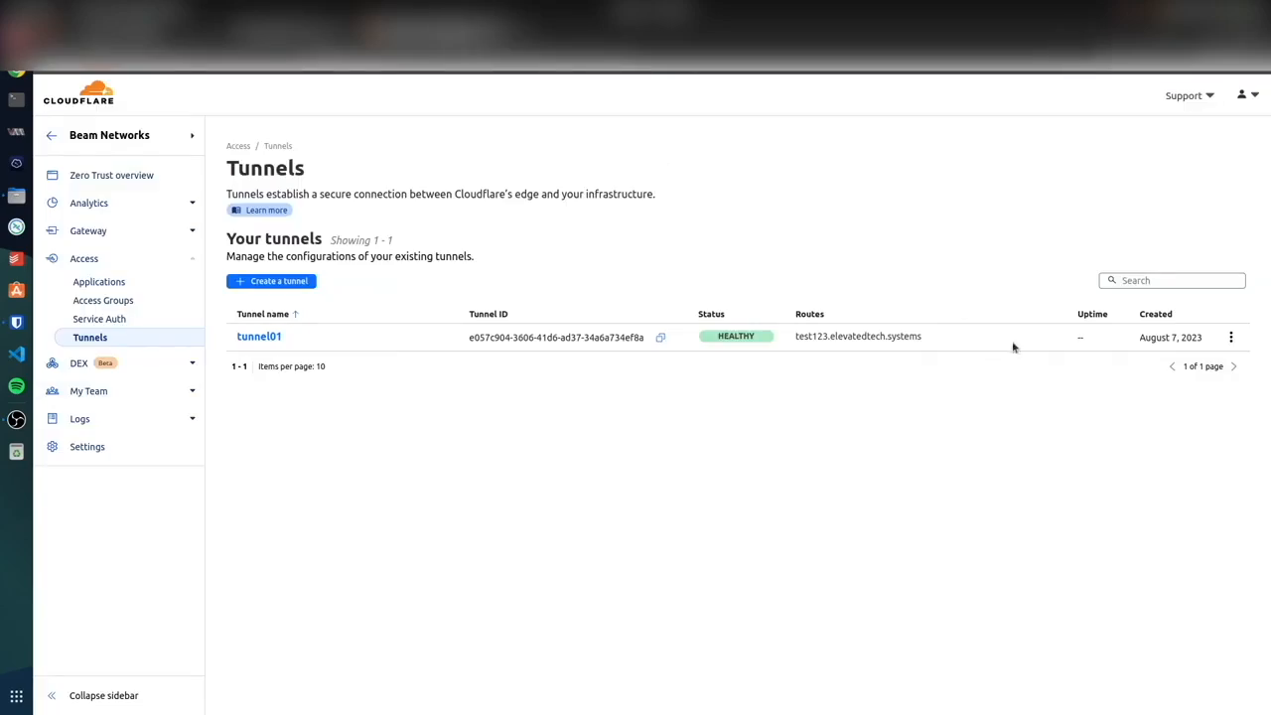
pyautogui.rightClick(884, 348)
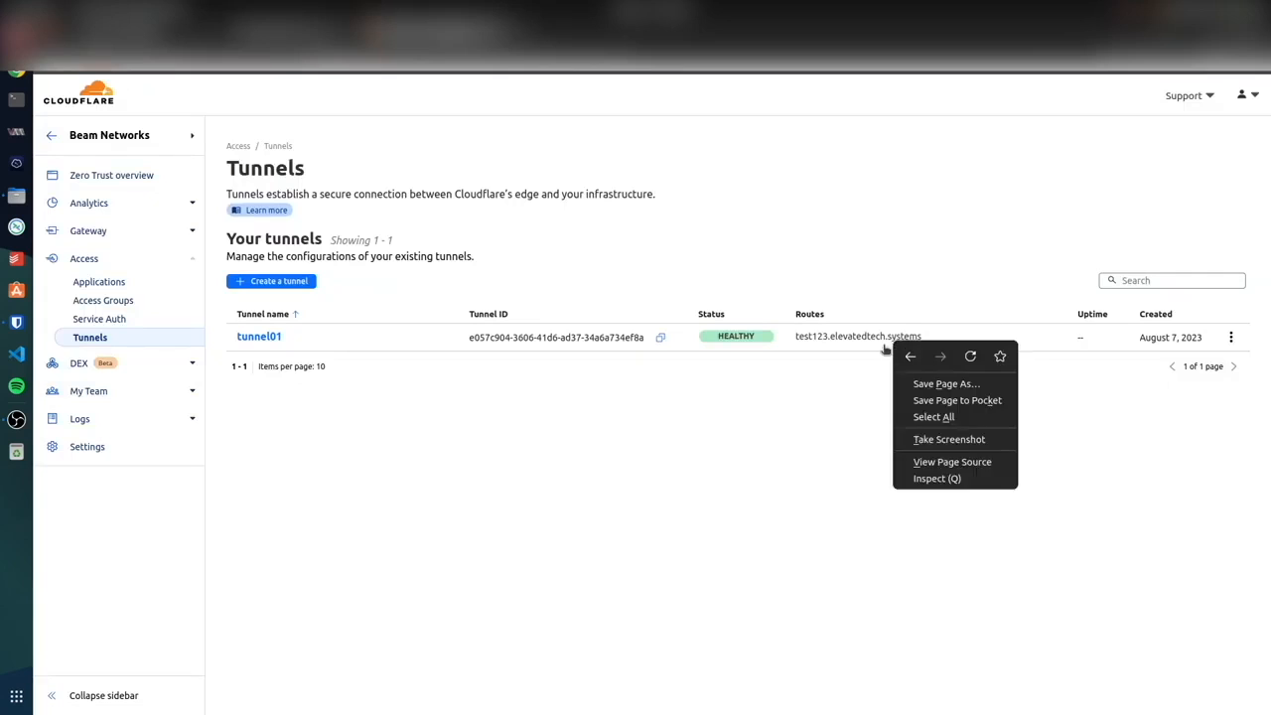
pyautogui.click(841, 310)
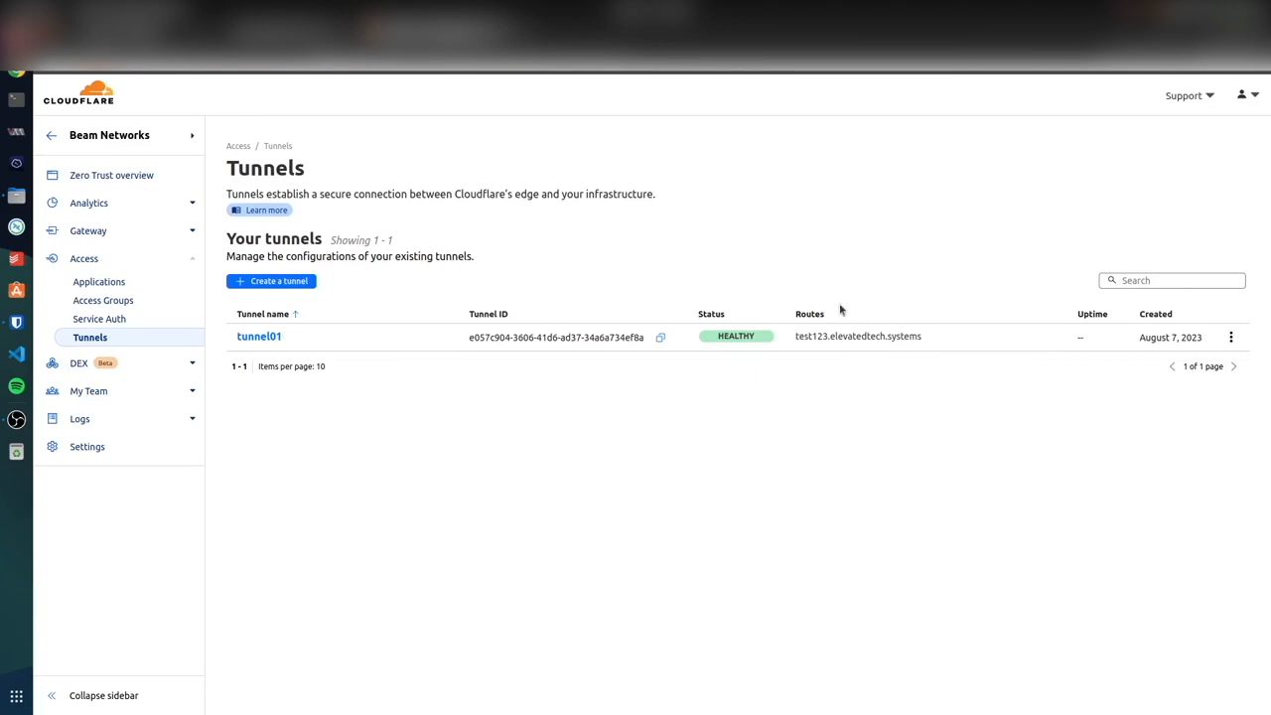
# Install and stop nginx, ping 1.1.1.1 for replies, and run ip a on the VM
pyautogui.write('test123.elevatedtech.sys')
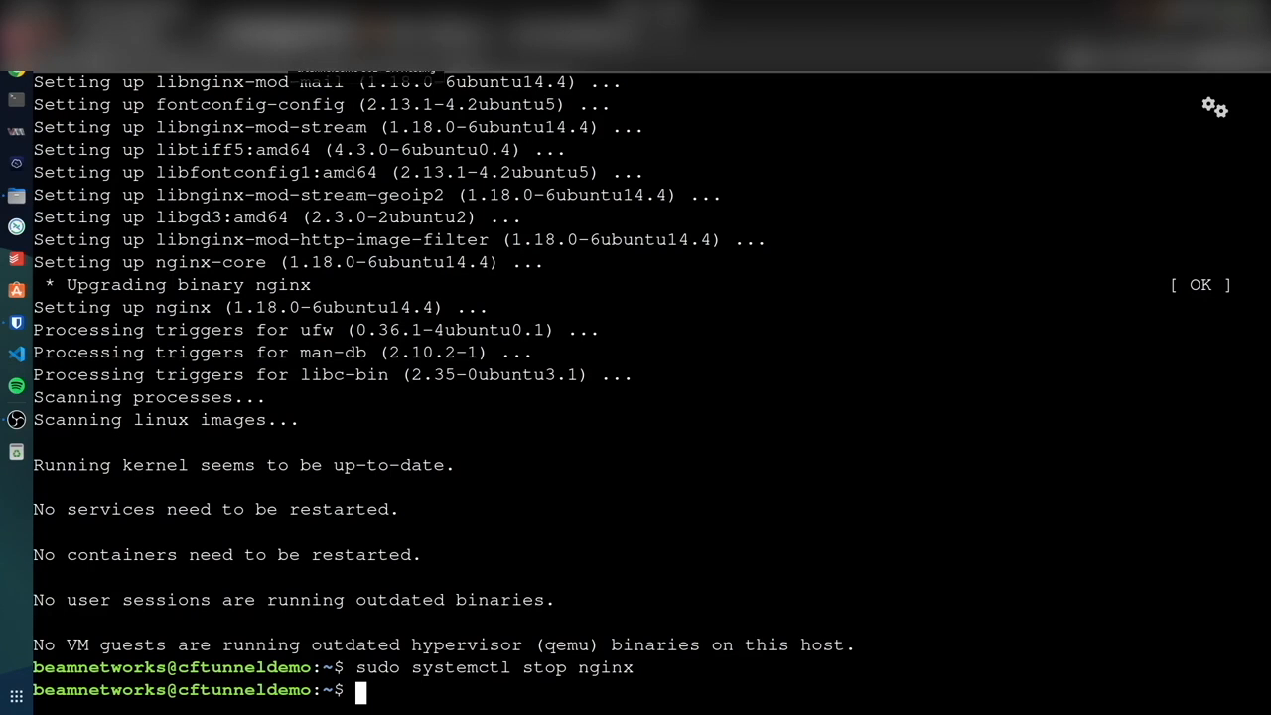
pyautogui.write('pign 1.')
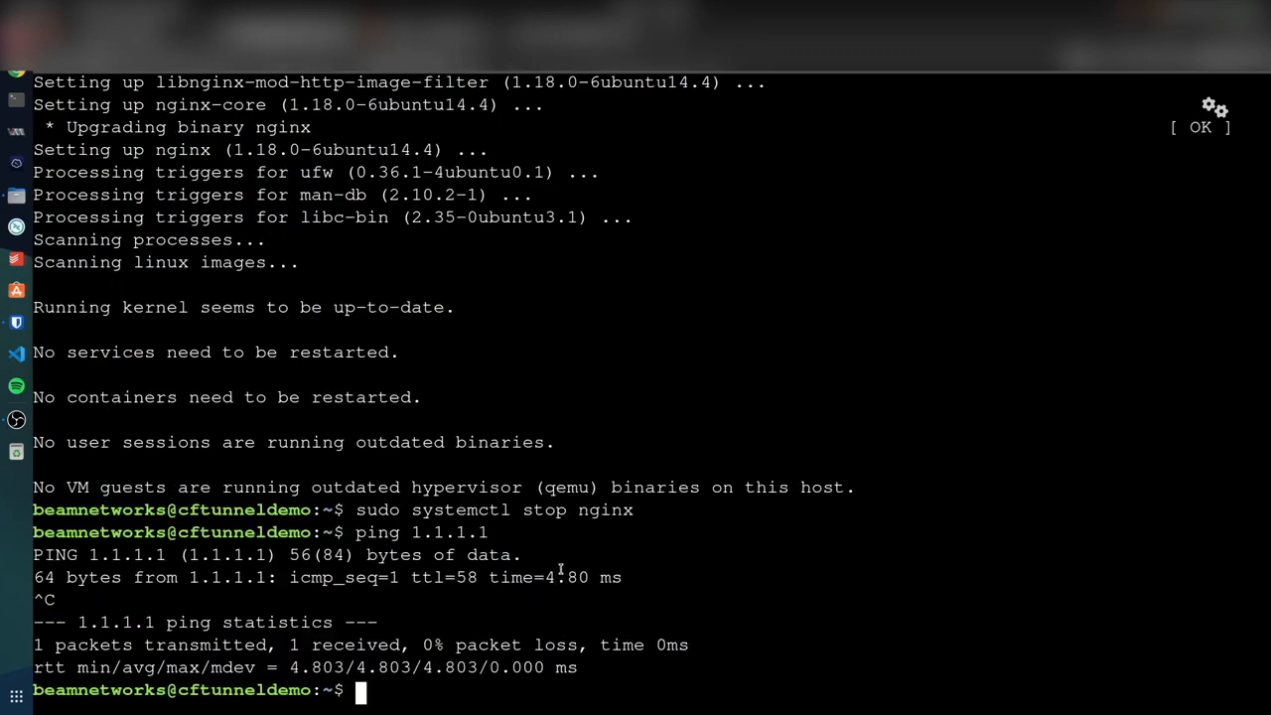
pyautogui.write('ip a')
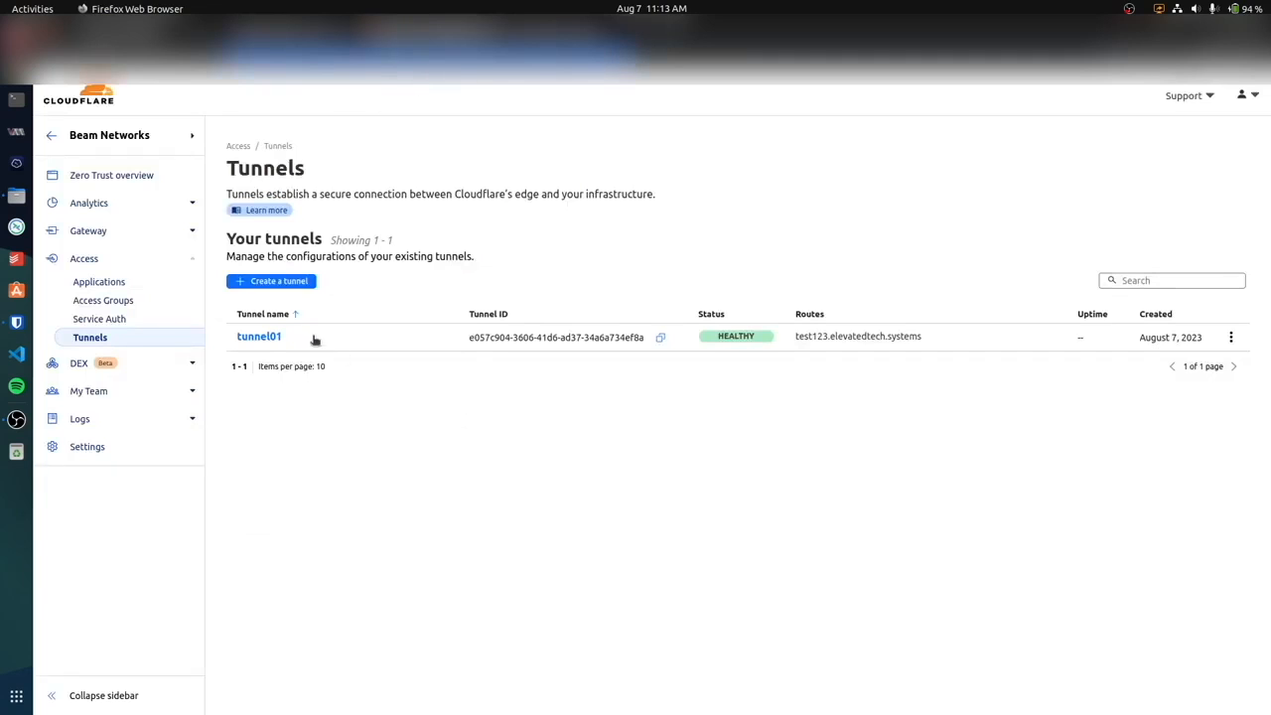
# View tunnel01's configuration page and its Overview settings
pyautogui.click(259, 336)
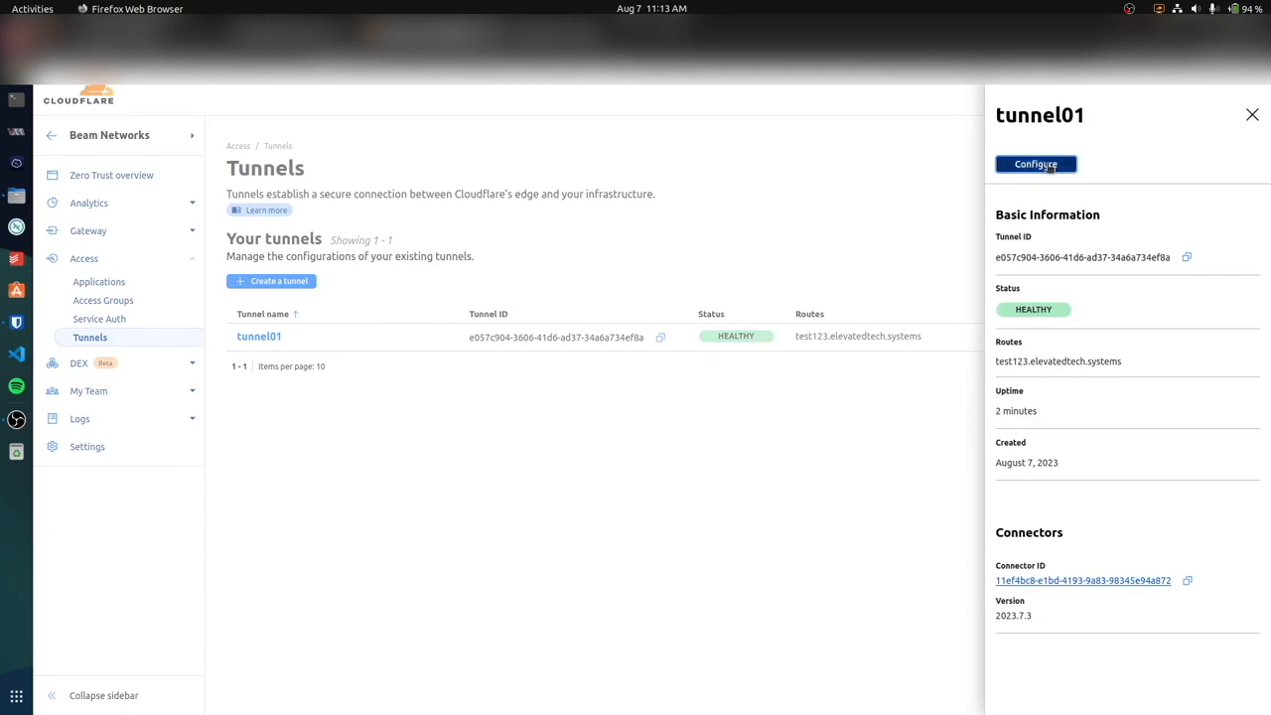
pyautogui.click(1036, 163)
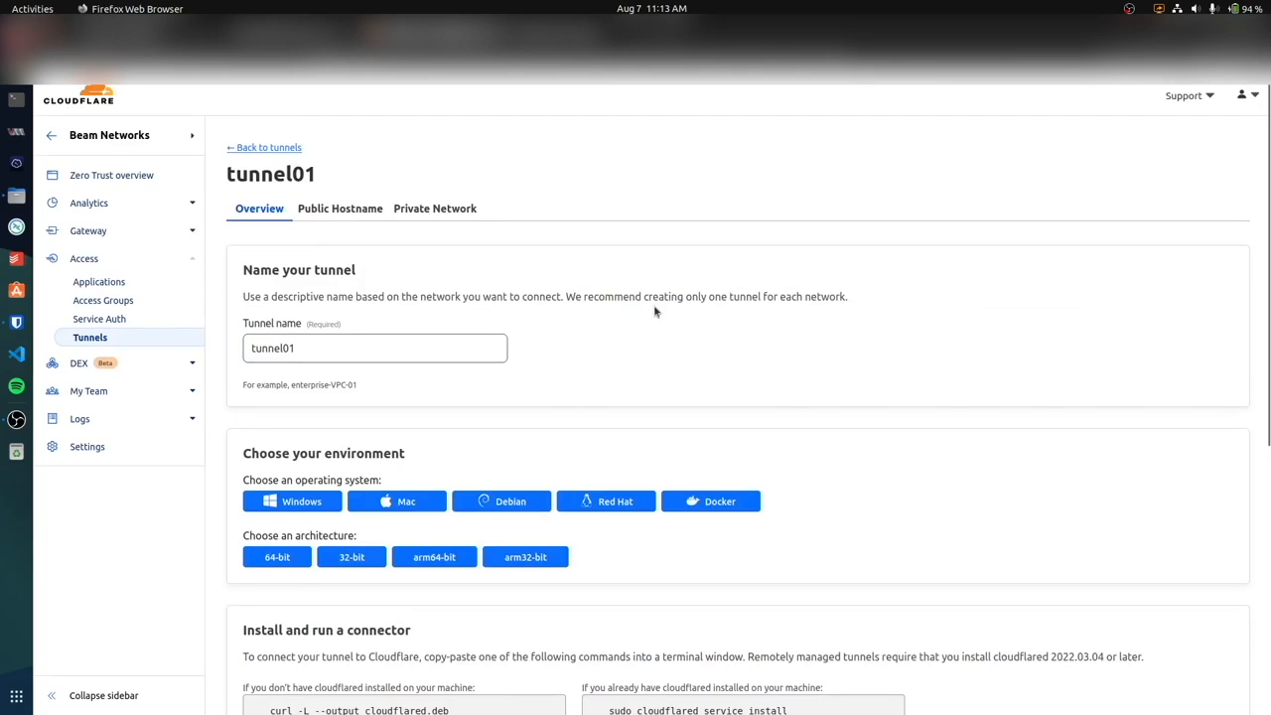
pyautogui.scroll(-3)
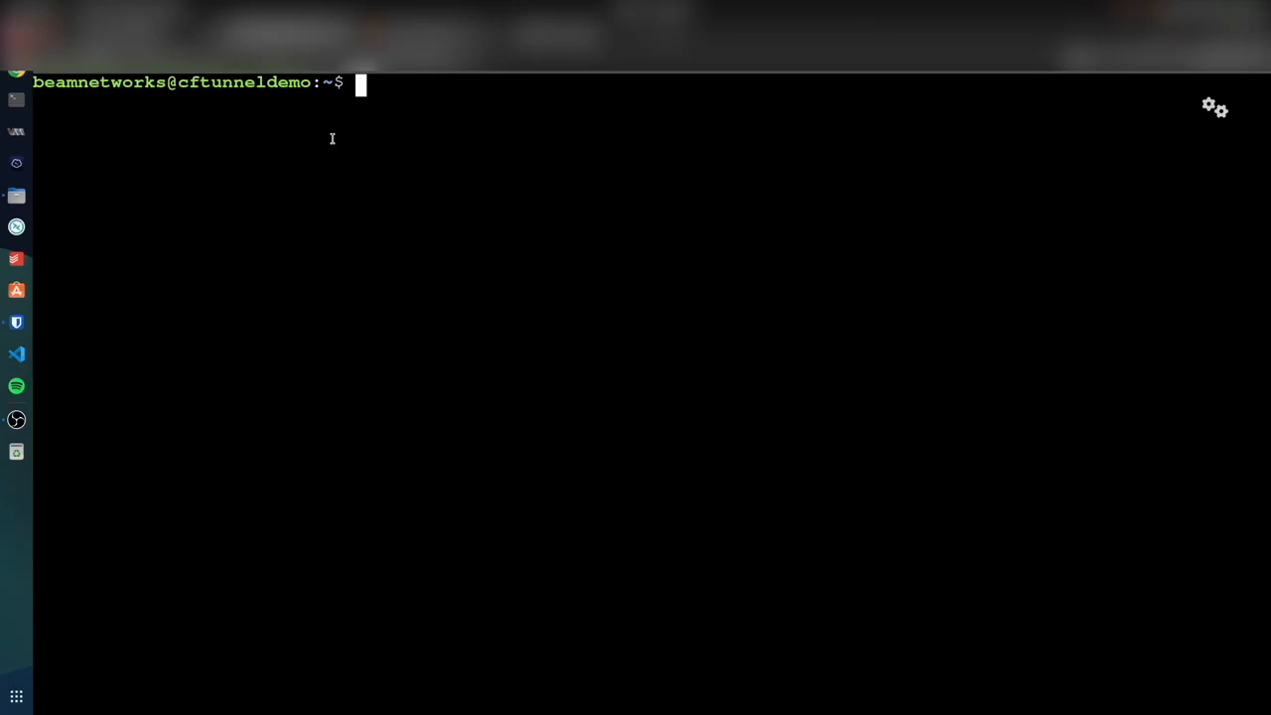
# Shut down the Ubuntu VM with 'sudo shutdown -h now'
pyautogui.write('s')
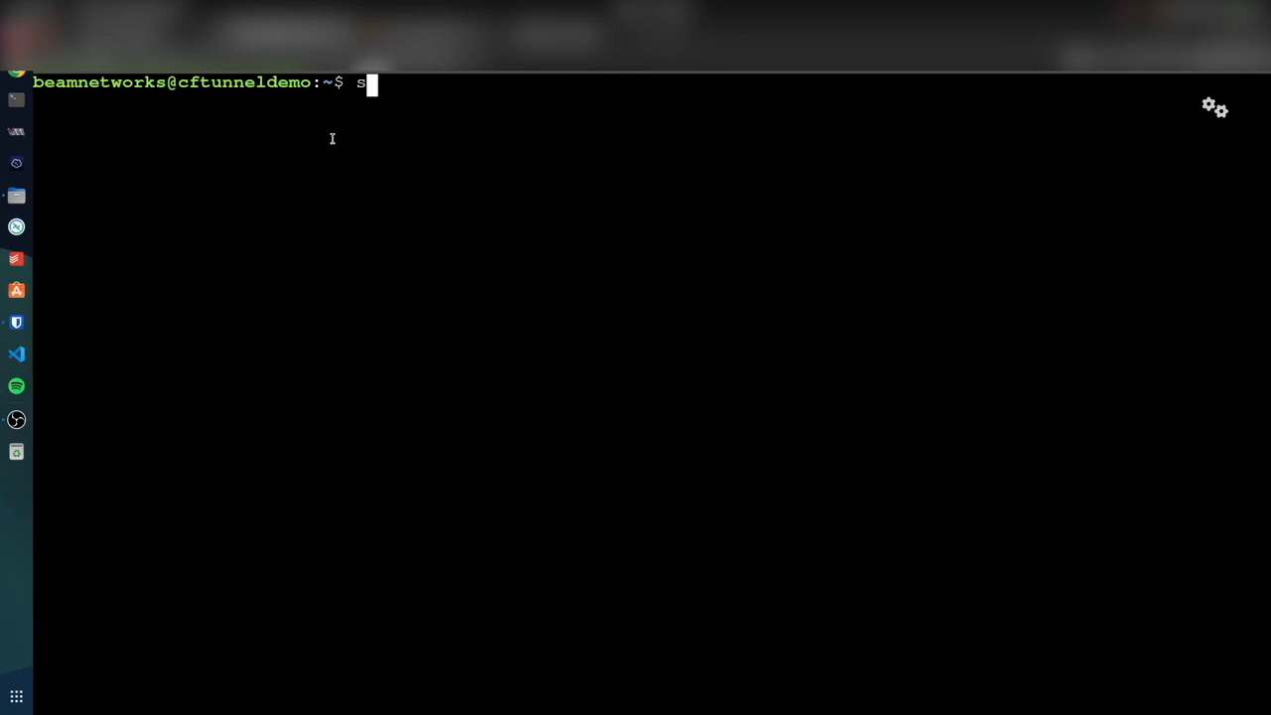
pyautogui.write('udo shutdown -h')
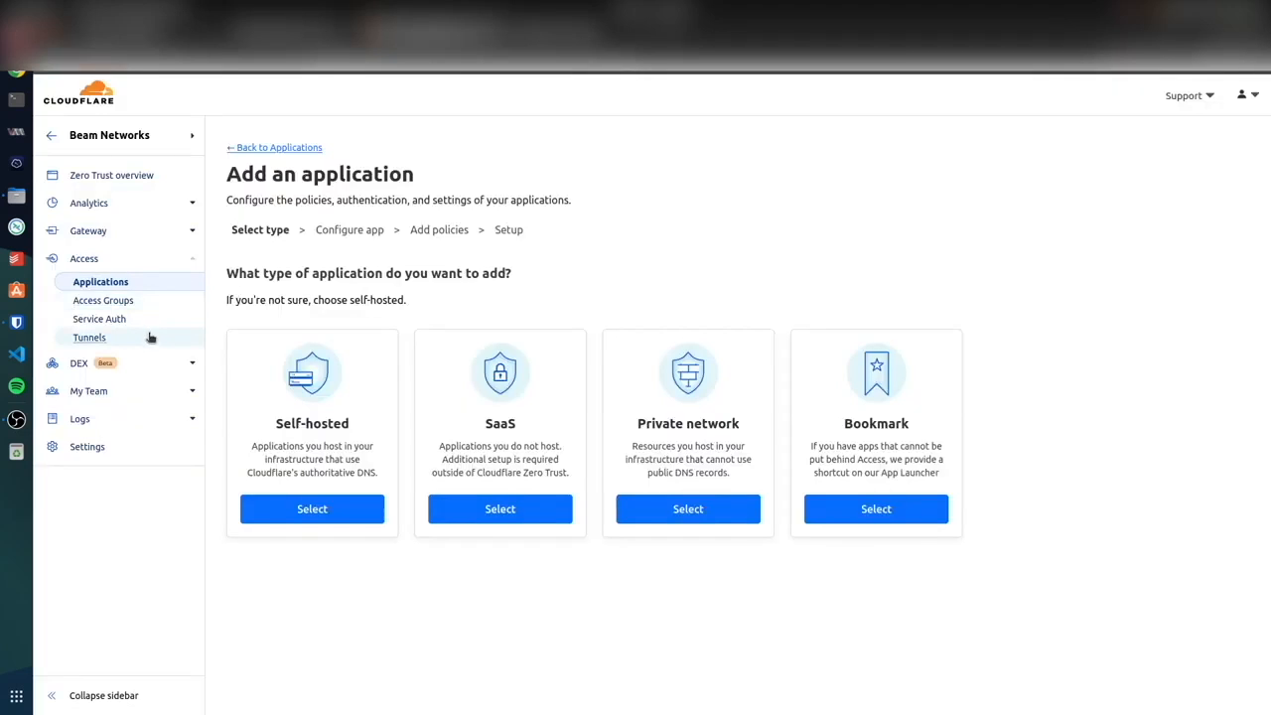
# Return to tunnel01's configuration, now Down, showing the connector install commands
pyautogui.click(89, 337)
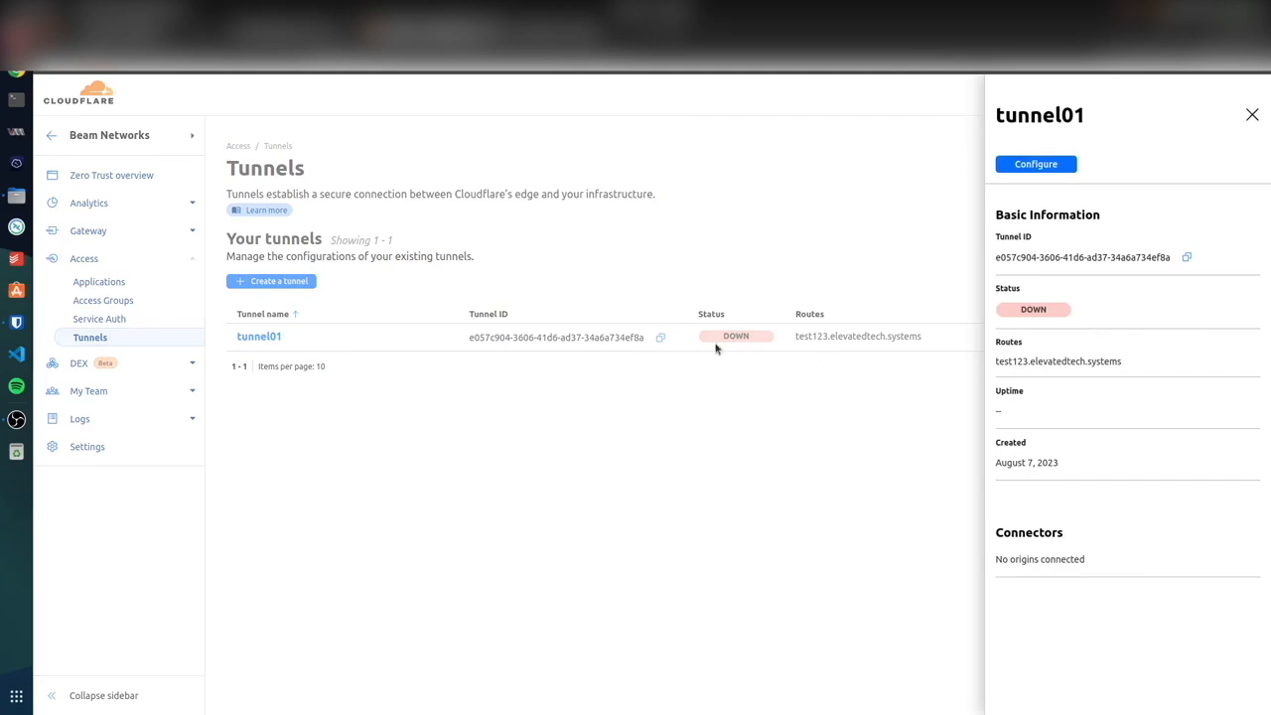
pyautogui.click(1036, 163)
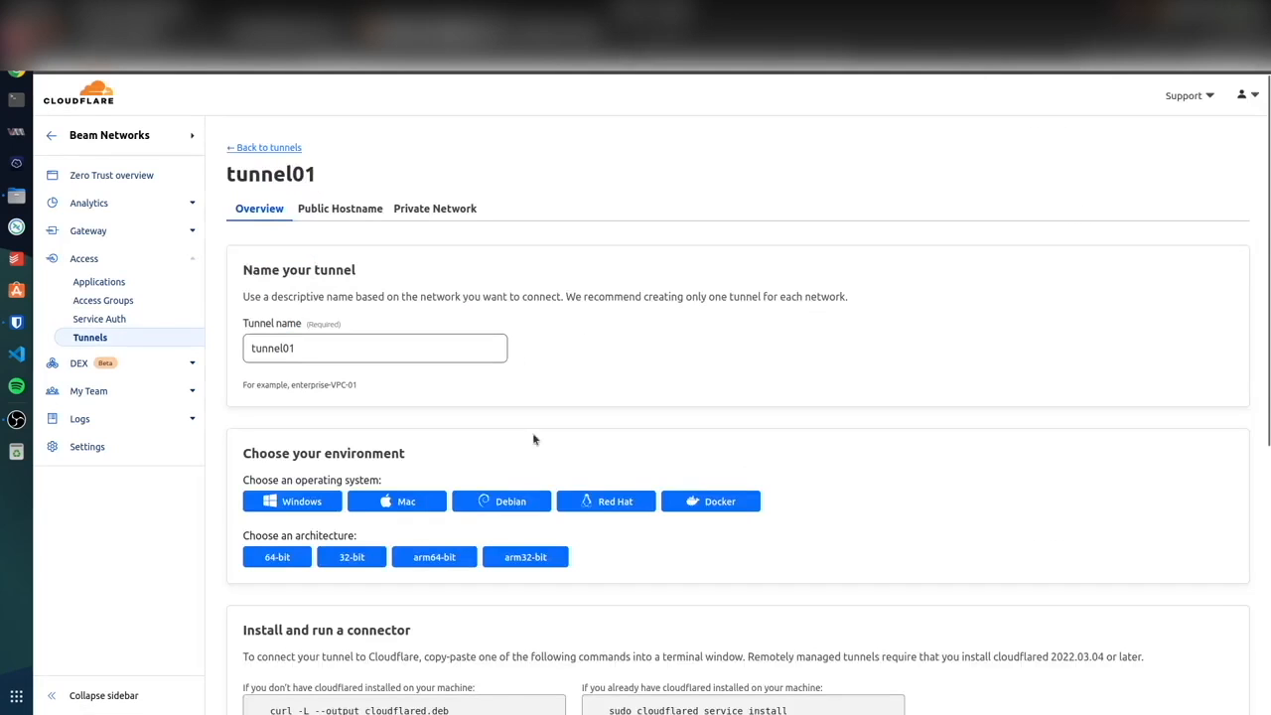
pyautogui.scroll(-3)
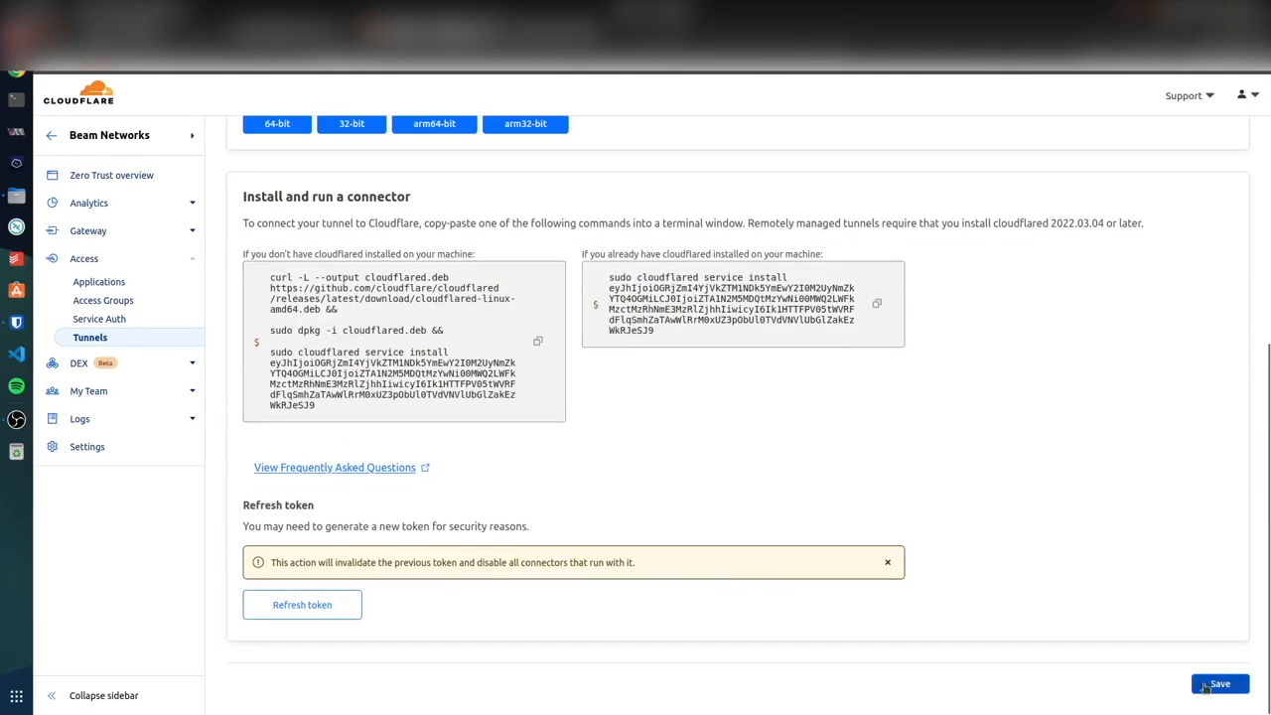